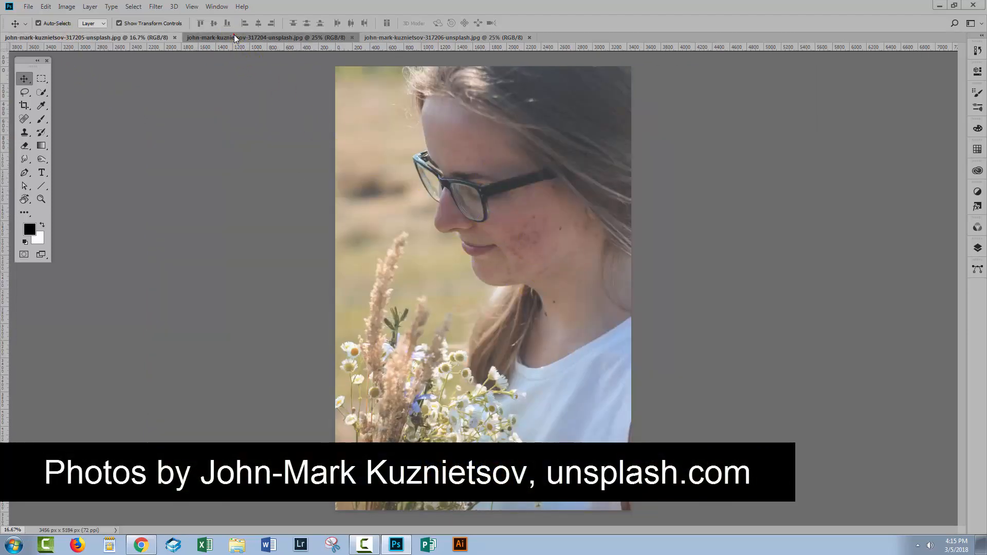
Review the flower-field photo and end on the two smiling women photo.
{"action": "left_click", "coordinate": [268, 37]}
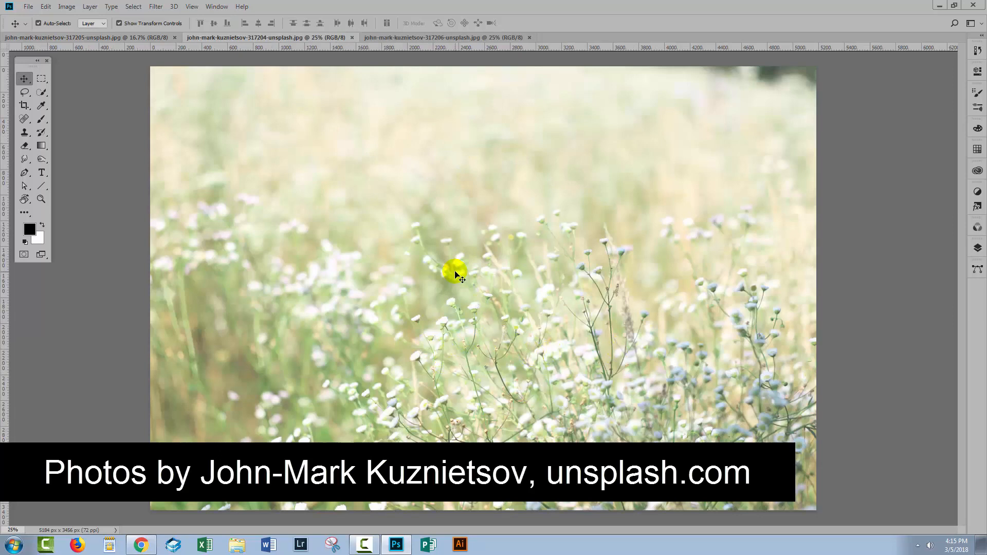
{"action": "left_click", "coordinate": [447, 37]}
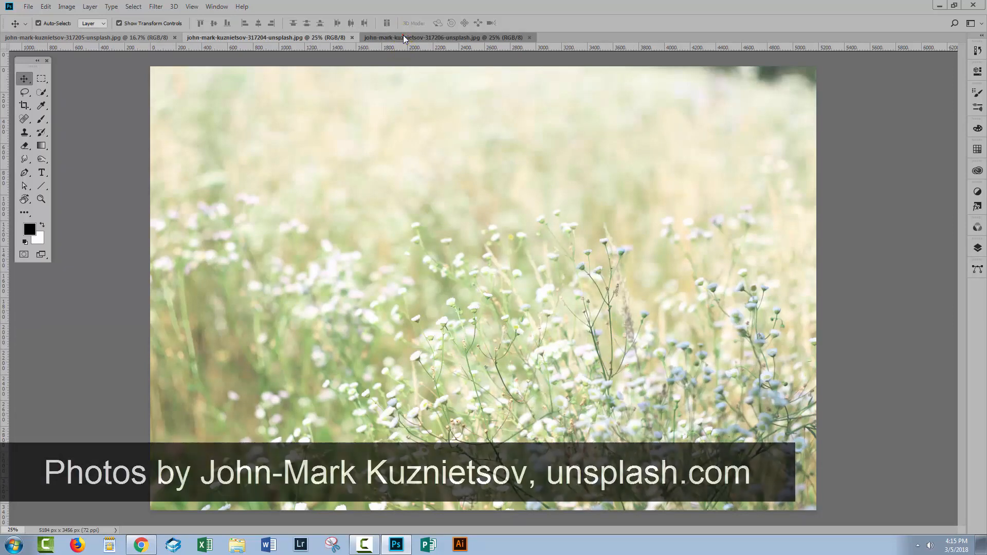
{"action": "left_click", "coordinate": [445, 37]}
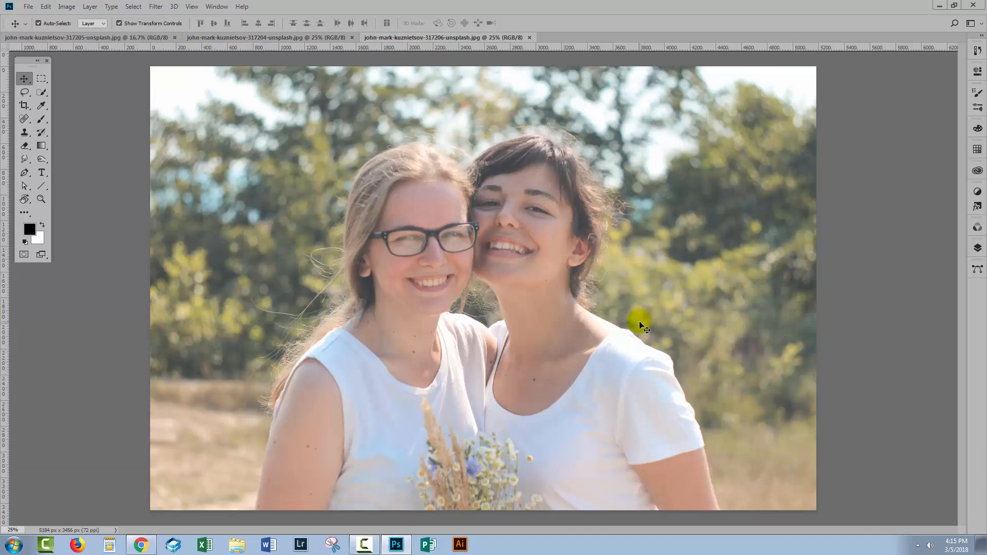
{"action": "mouse_move", "coordinate": [620, 318]}
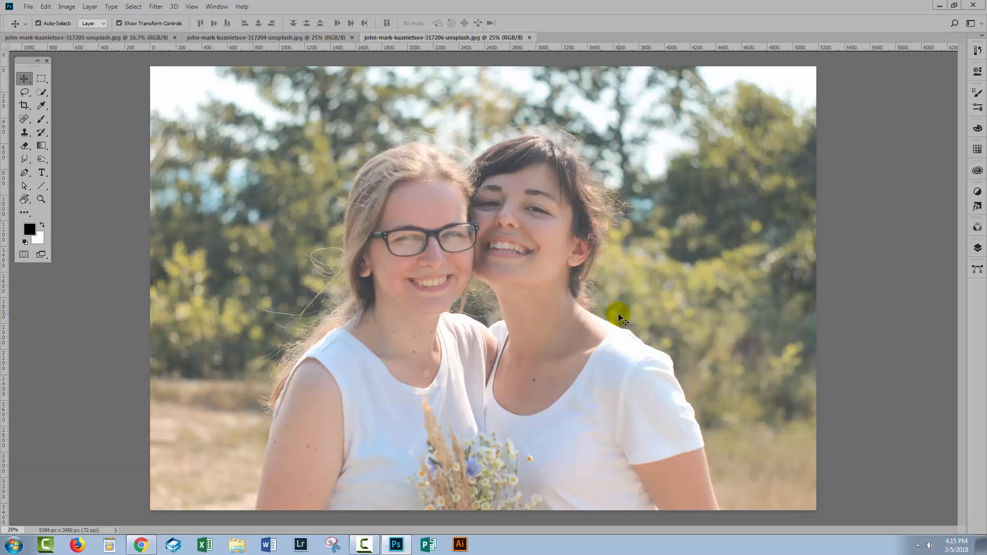
{"action": "mouse_move", "coordinate": [553, 284]}
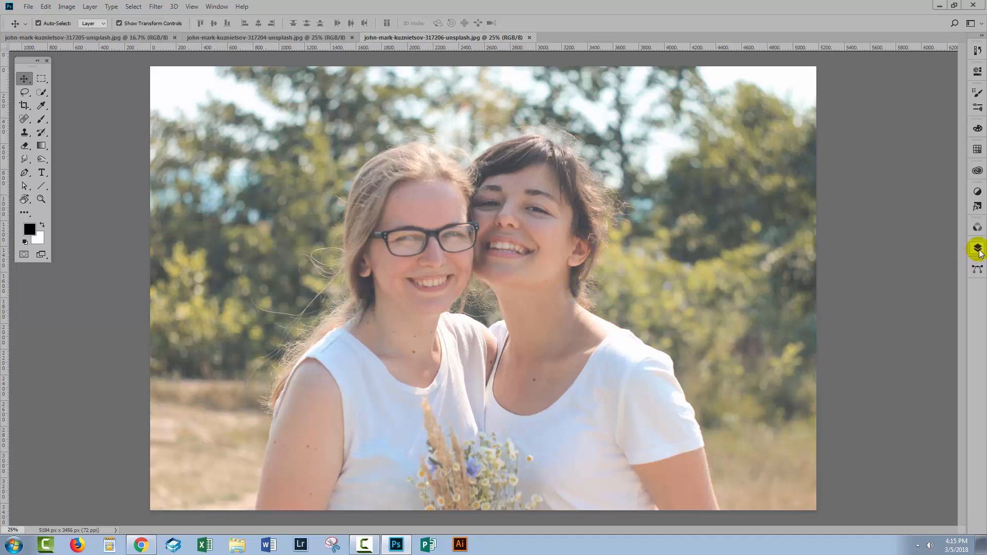
Duplicate the two-women Background layer into the flower-field document via Duplicate Layer.
{"action": "left_click", "coordinate": [978, 248]}
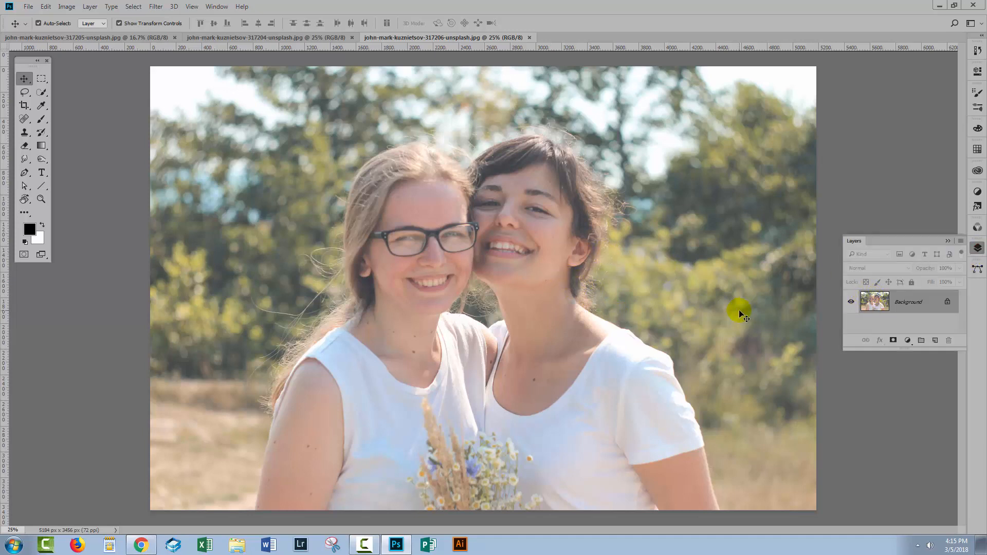
{"action": "left_click", "coordinate": [258, 37]}
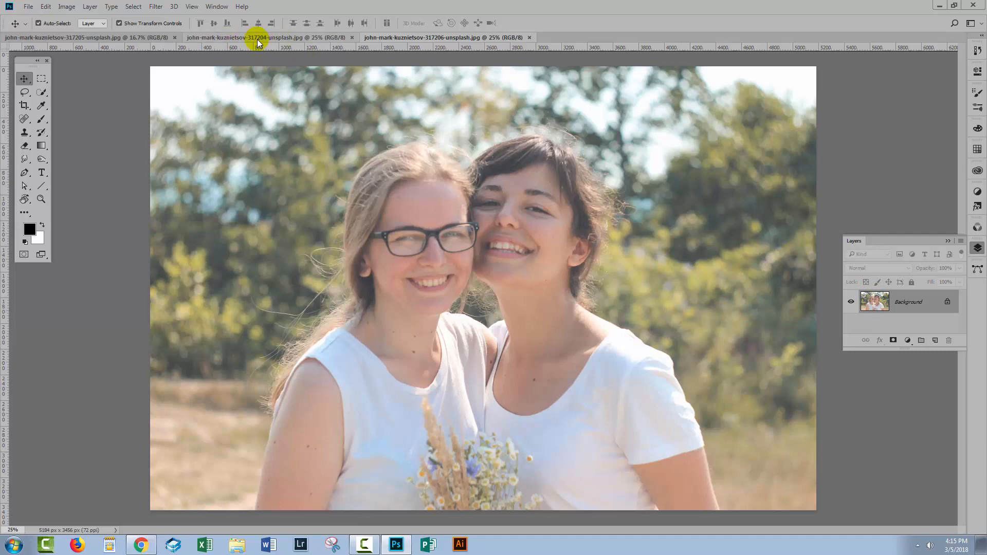
{"action": "right_click", "coordinate": [875, 302]}
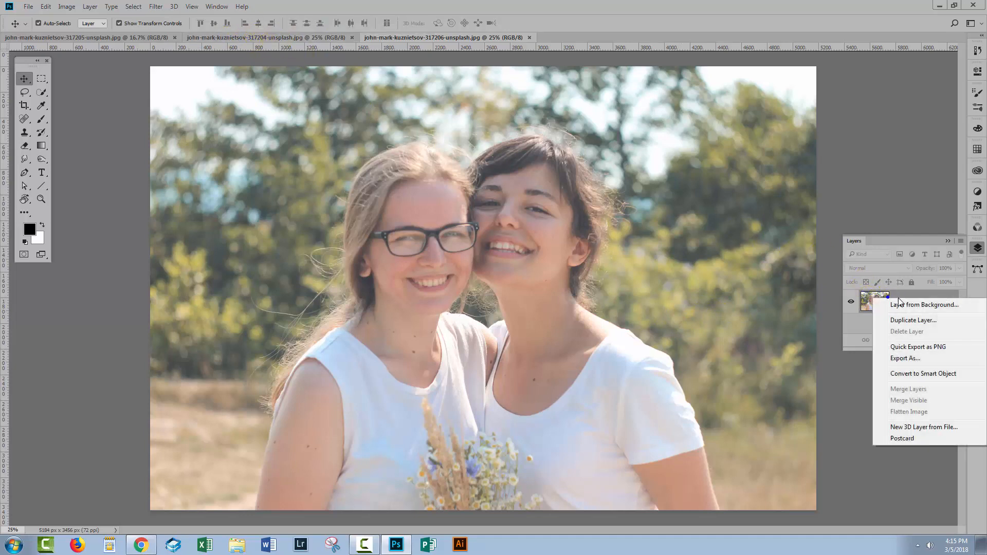
{"action": "mouse_move", "coordinate": [910, 321]}
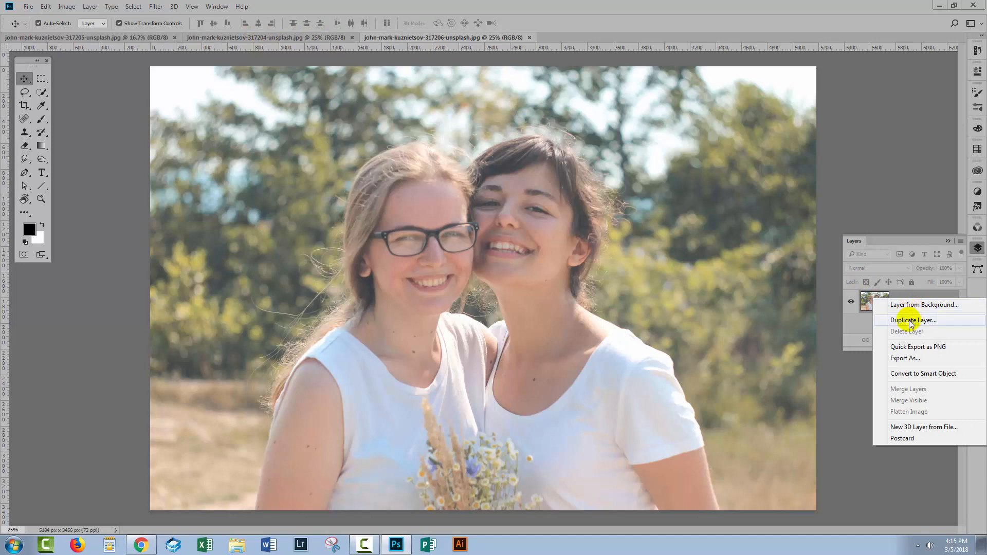
{"action": "left_click", "coordinate": [912, 320]}
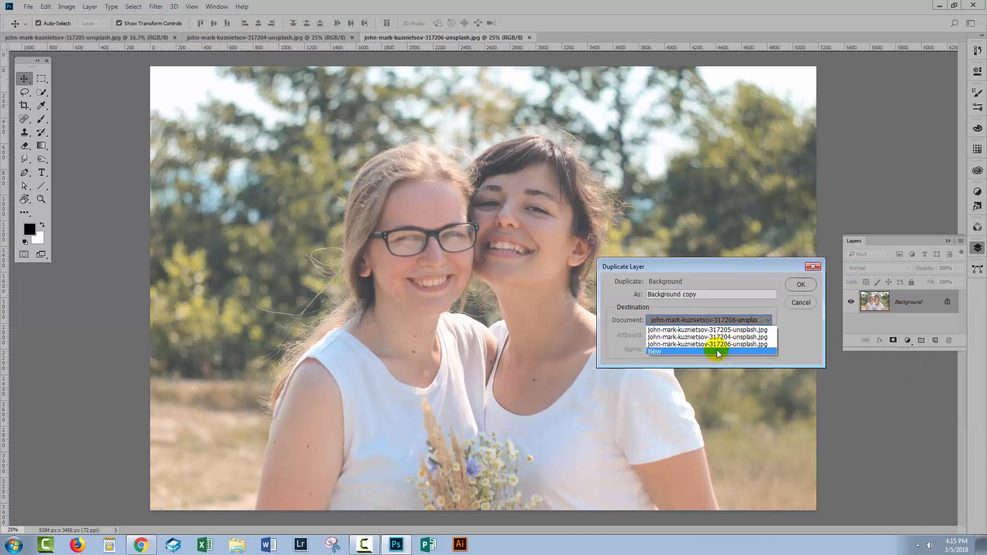
{"action": "mouse_move", "coordinate": [715, 338]}
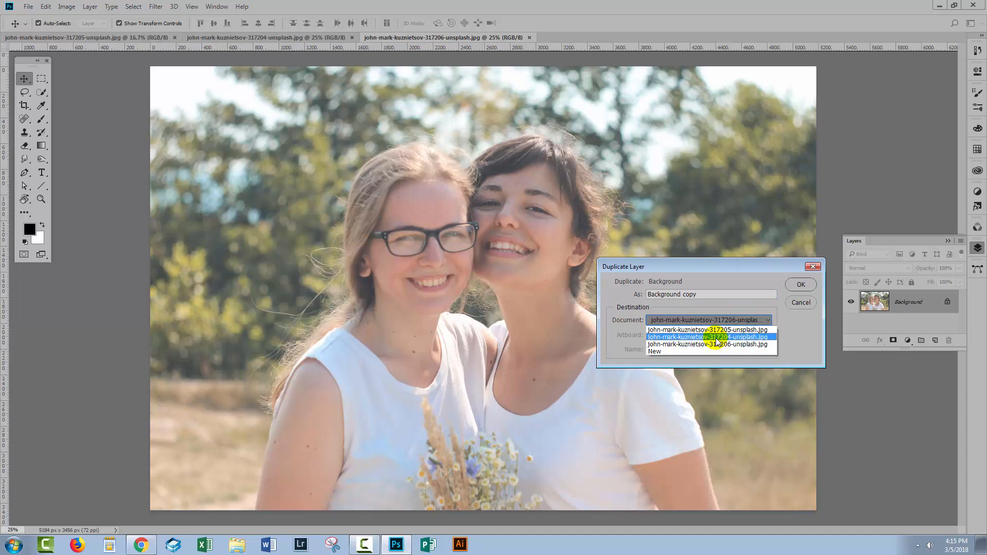
{"action": "left_click", "coordinate": [706, 338]}
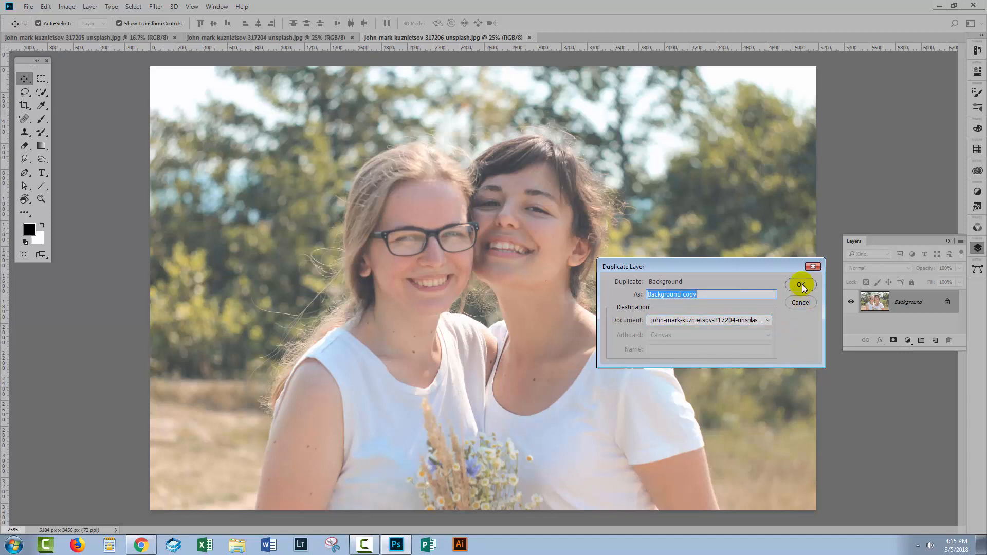
{"action": "left_click", "coordinate": [802, 285]}
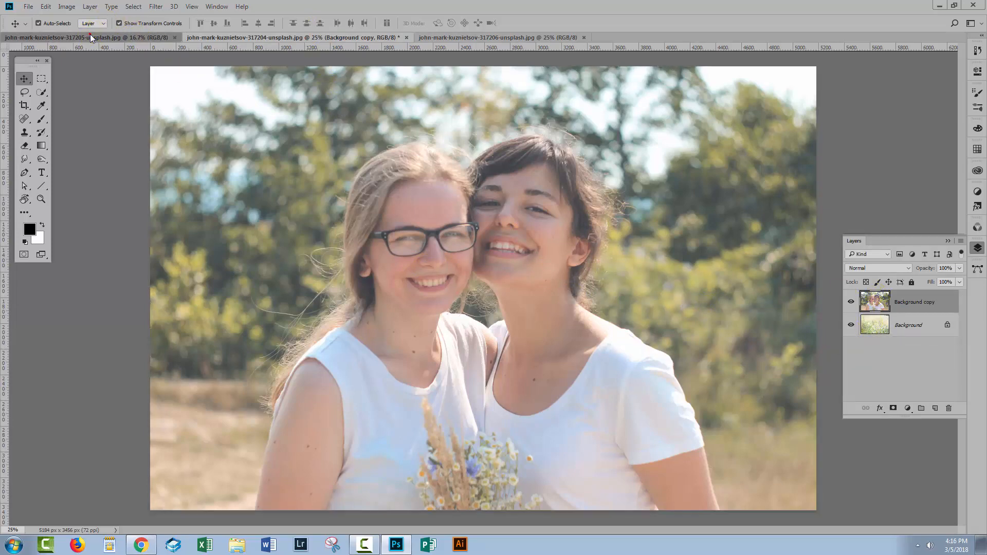
Duplicate the glasses portrait Background layer into the flower-field document as the top layer.
{"action": "right_click", "coordinate": [875, 307]}
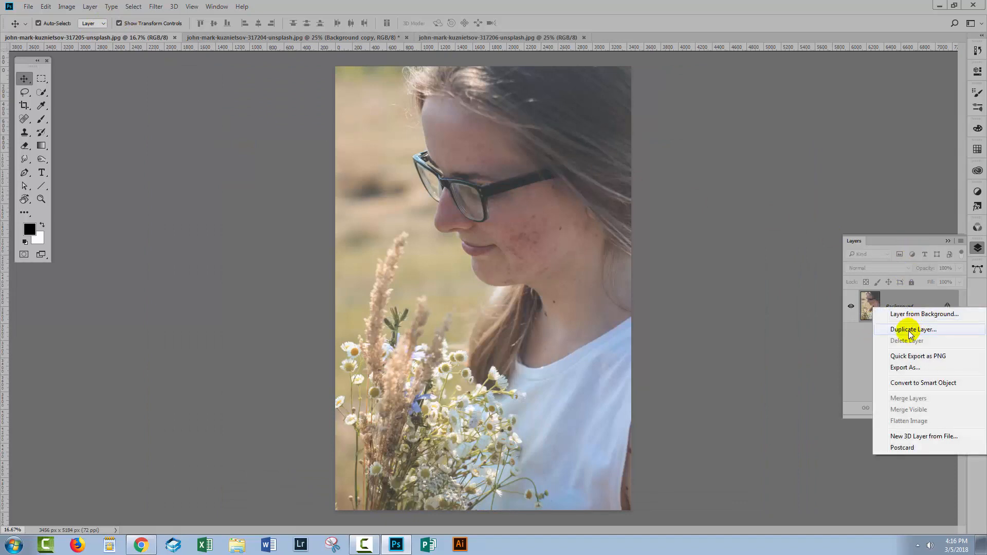
{"action": "left_click", "coordinate": [913, 329]}
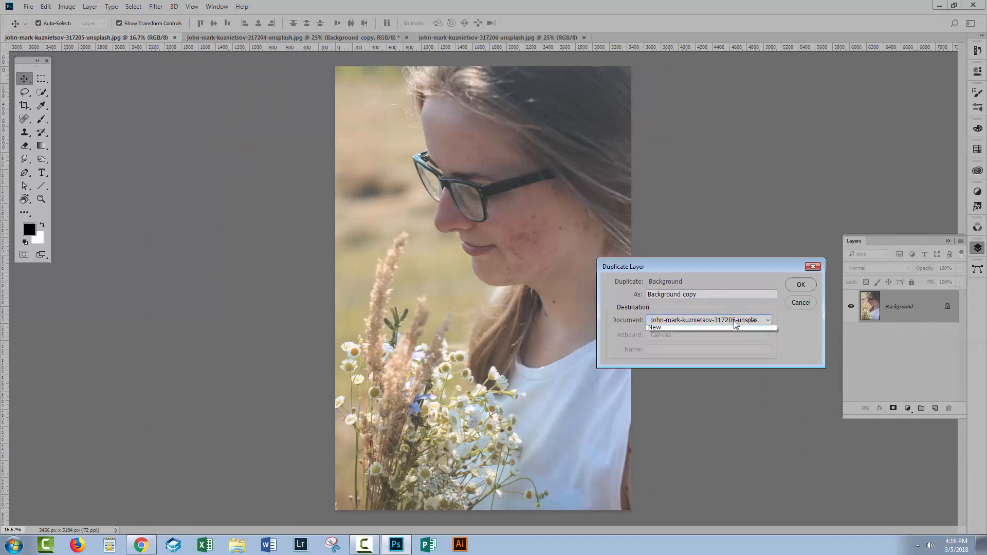
{"action": "left_click", "coordinate": [800, 284]}
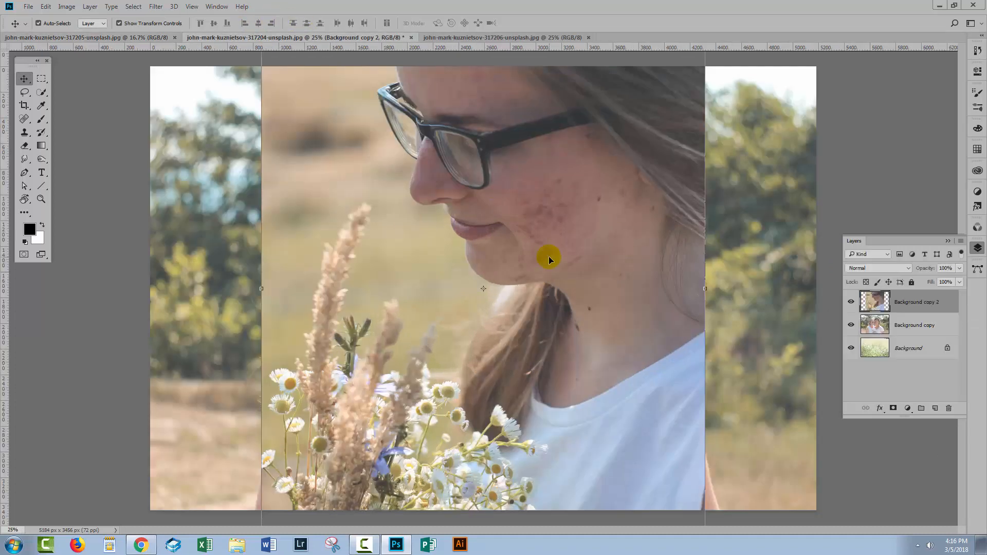
{"action": "mouse_move", "coordinate": [715, 348]}
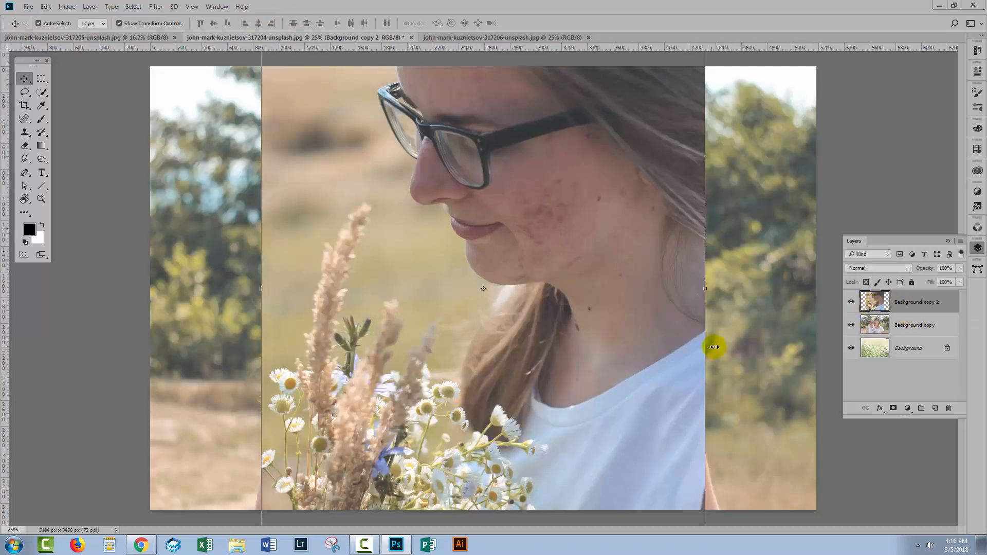
{"action": "mouse_move", "coordinate": [471, 257]}
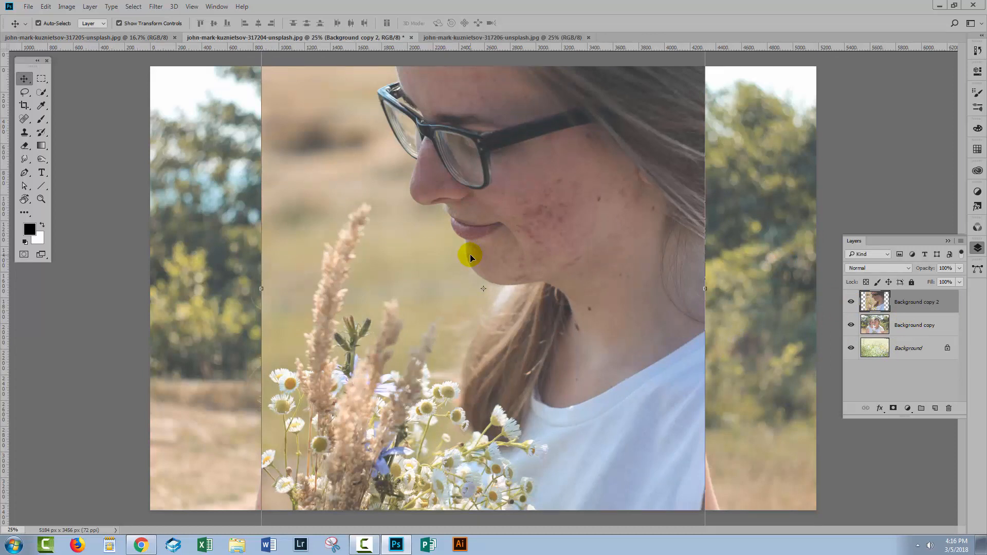
Free-transform the portrait layer down to canvas height and place it on the right half.
{"action": "left_click", "coordinate": [912, 303]}
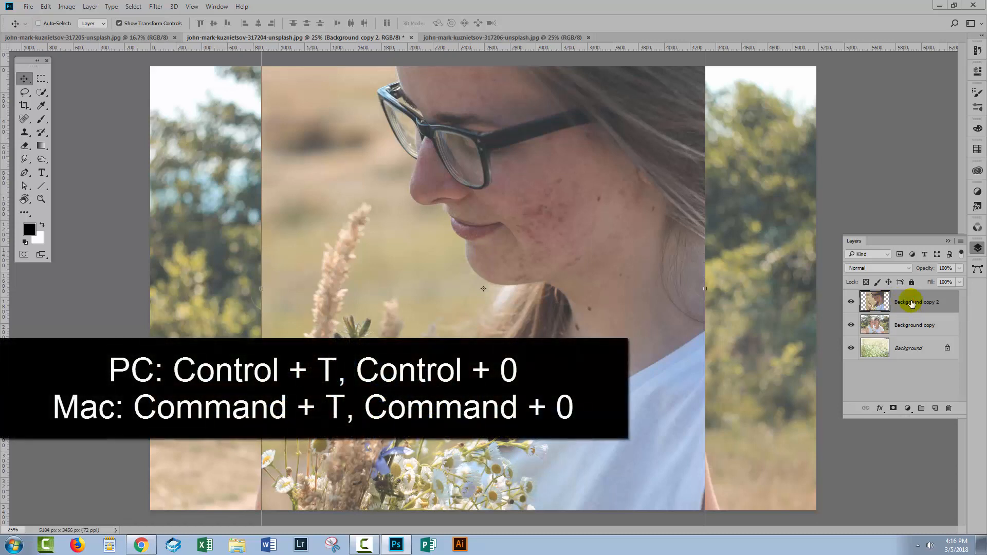
{"action": "key", "text": "ctrl+t"}
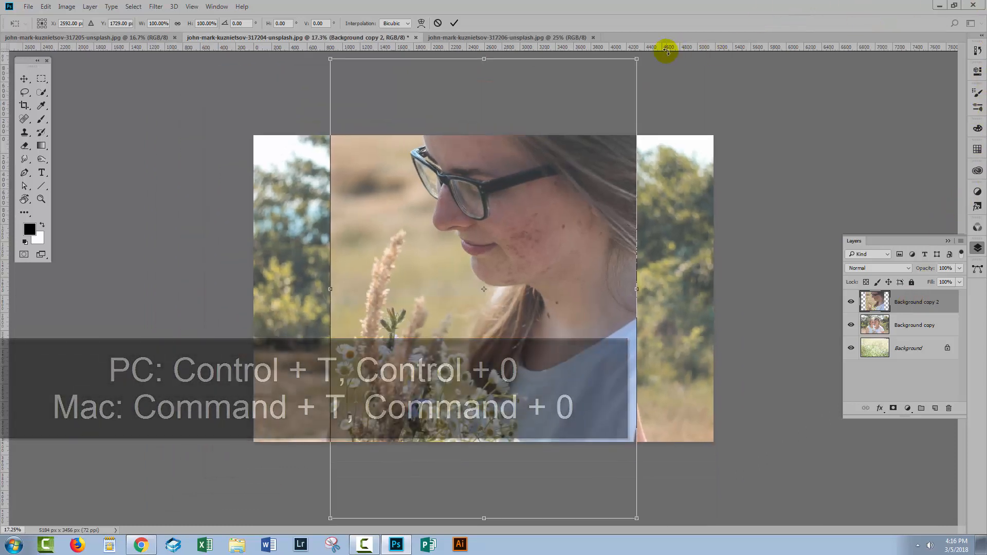
{"action": "left_click_drag", "start_coordinate": [667, 49], "coordinate": [526, 208]}
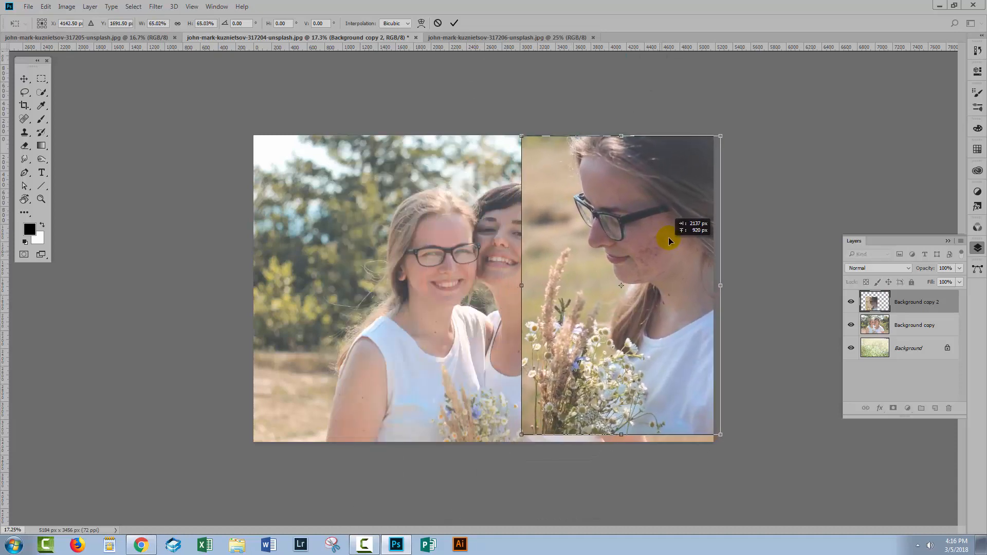
{"action": "left_click_drag", "start_coordinate": [671, 241], "coordinate": [645, 267]}
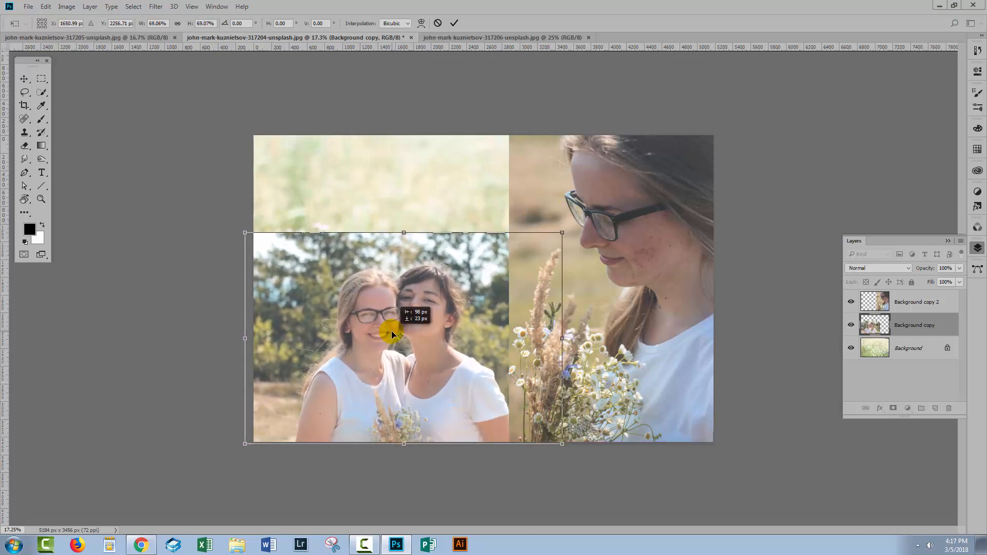
Commit the two-women photo's transform at its smaller lower-left size.
{"action": "left_click", "coordinate": [454, 24]}
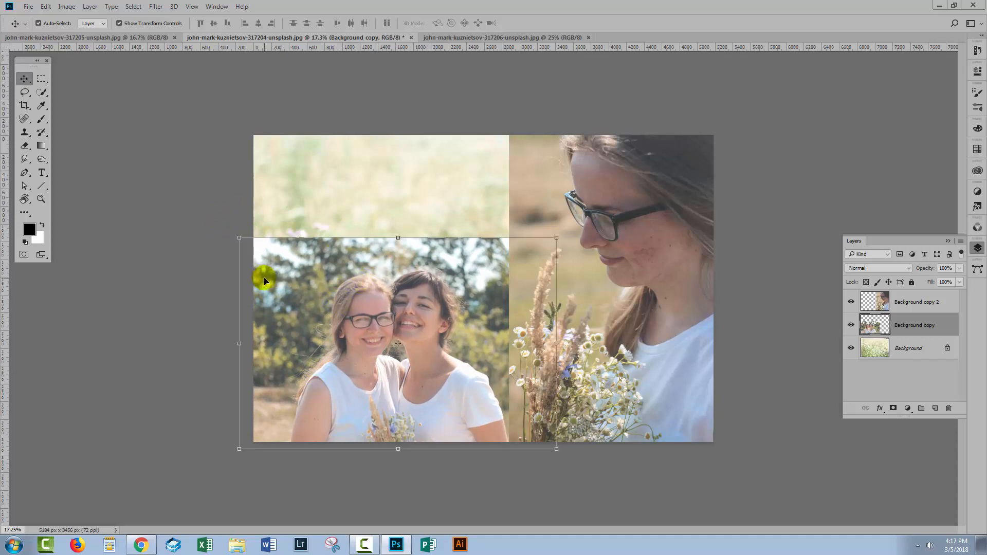
{"action": "mouse_move", "coordinate": [626, 195]}
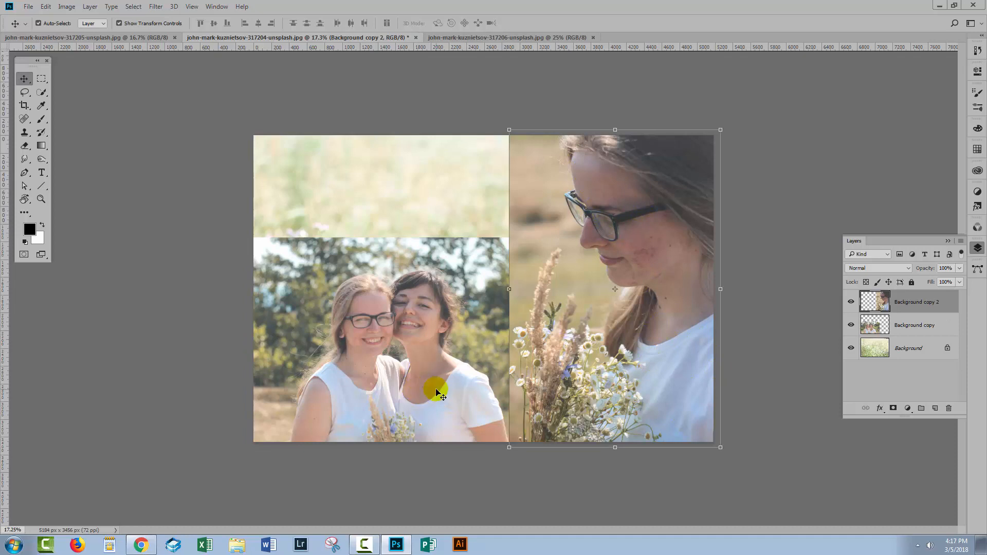
{"action": "mouse_move", "coordinate": [638, 238]}
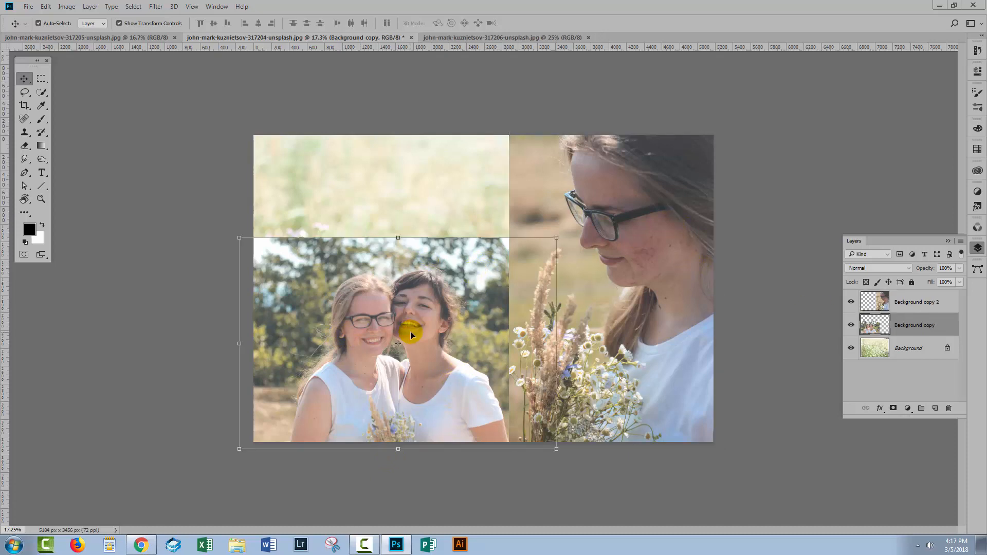
{"action": "mouse_move", "coordinate": [425, 280]}
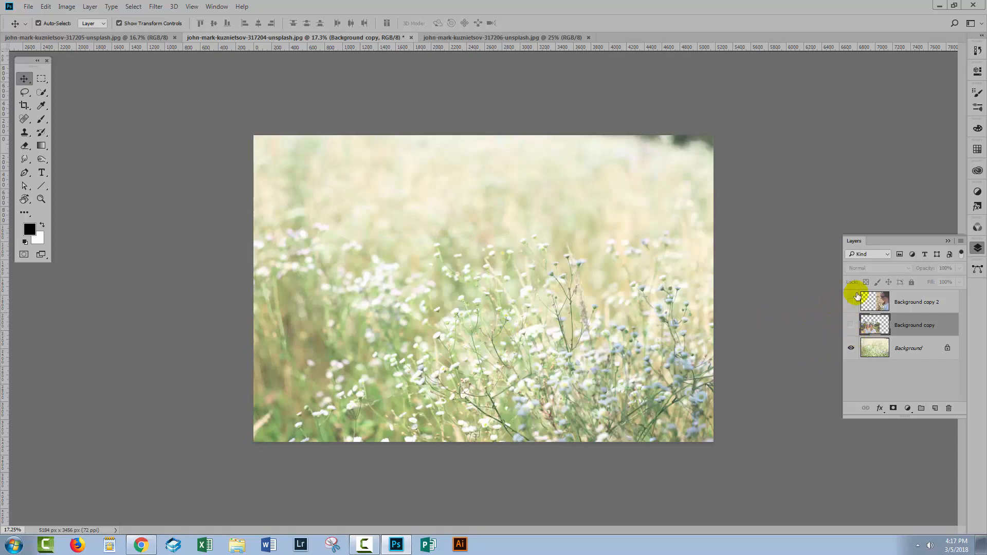
Hide the group portrait layer and add a white layer mask to the close-up portrait layer.
{"action": "left_click", "coordinate": [851, 302]}
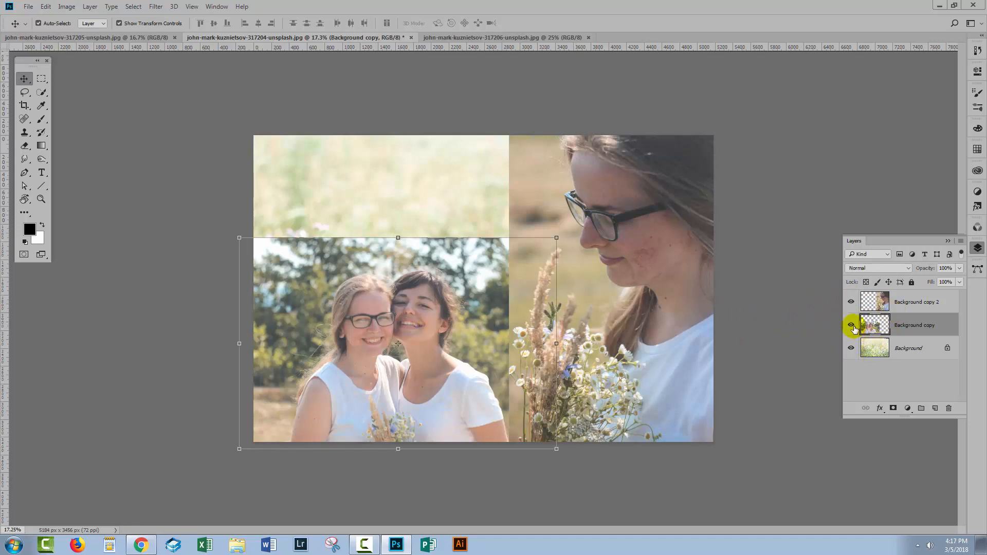
{"action": "left_click", "coordinate": [850, 325]}
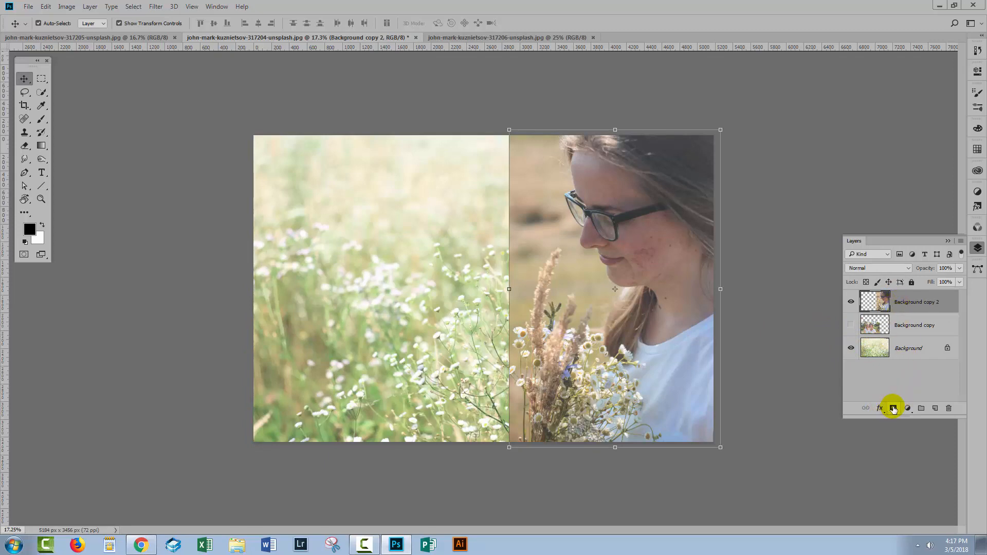
{"action": "left_click", "coordinate": [892, 409]}
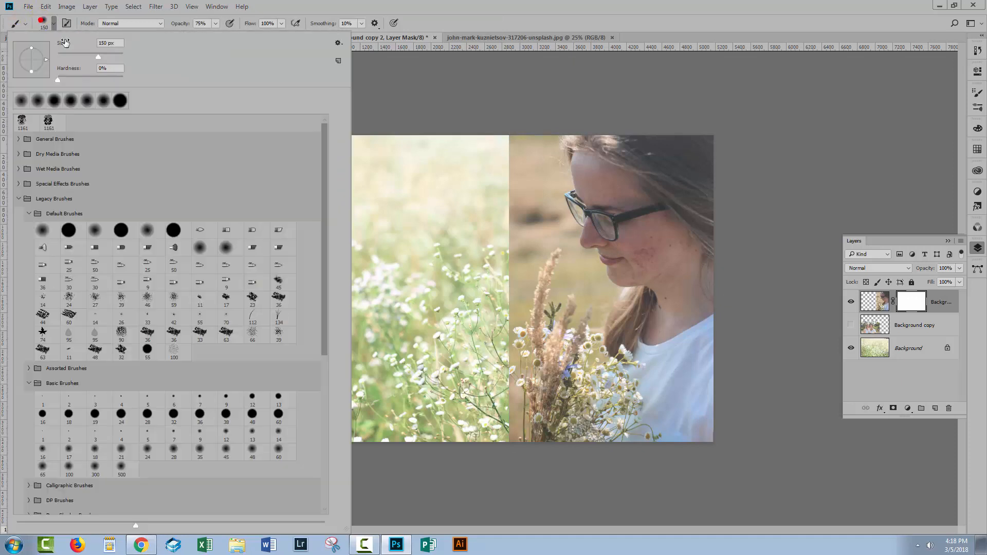
Choose a soft round 0% hardness brush and enlarge it to 150 px at full opacity.
{"action": "left_click", "coordinate": [94, 230]}
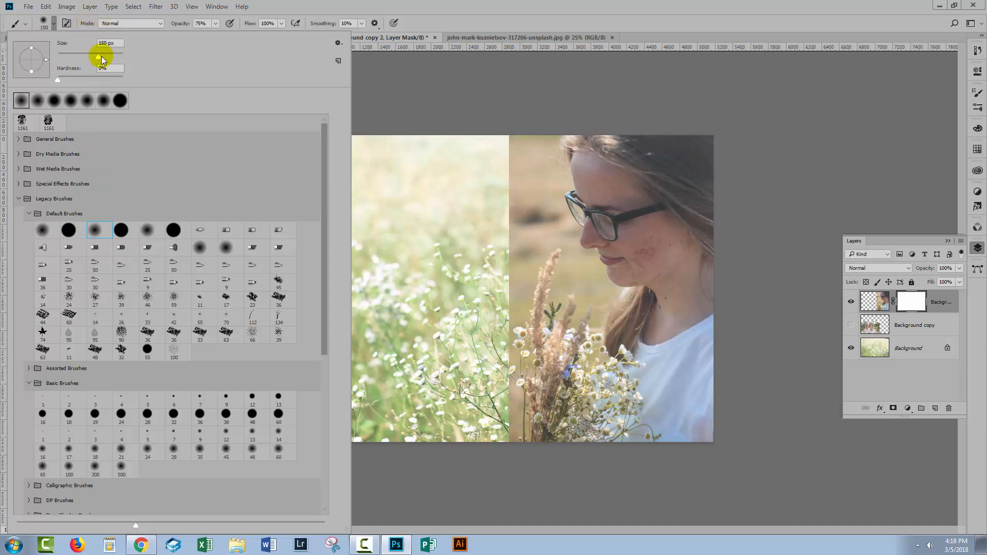
{"action": "mouse_move", "coordinate": [90, 61]}
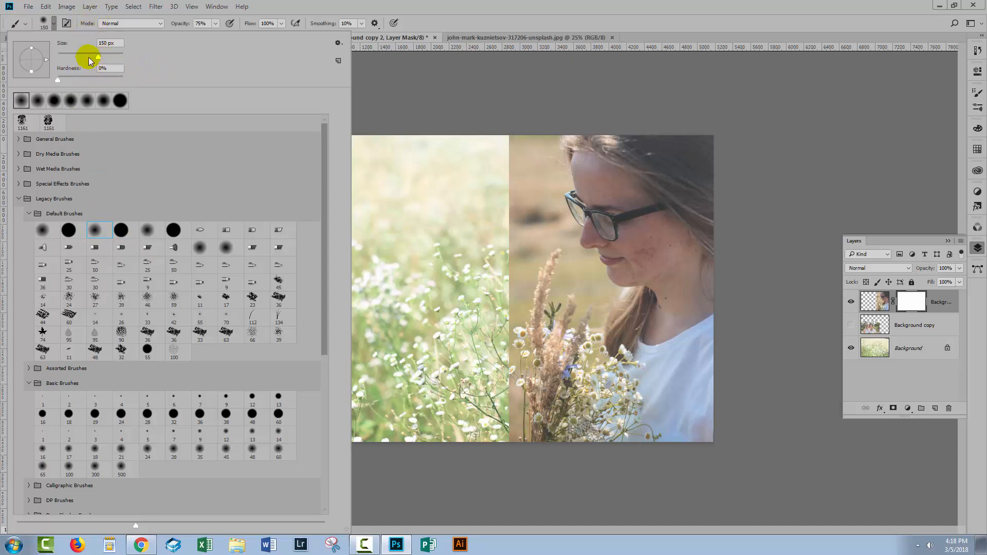
{"action": "mouse_move", "coordinate": [434, 18]}
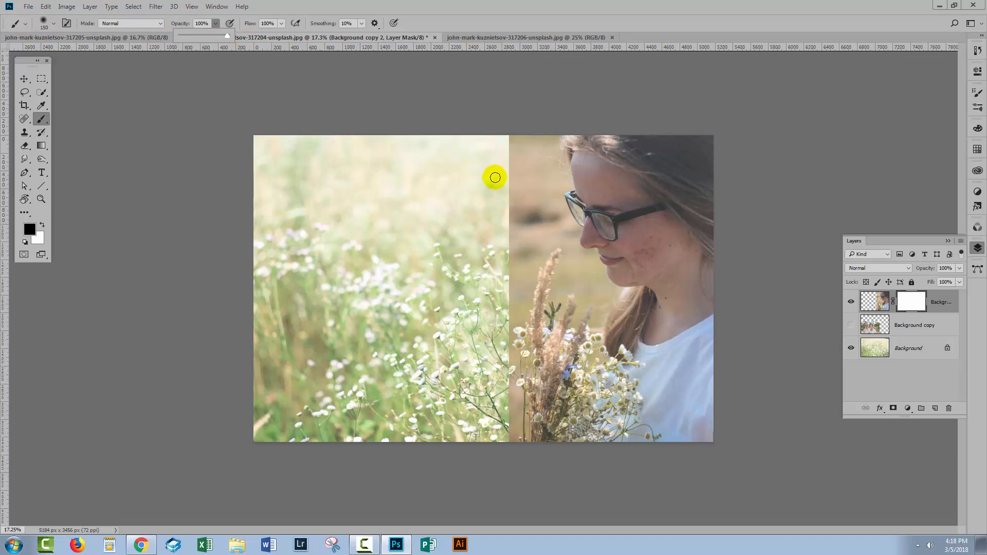
{"action": "key", "text": "]"}
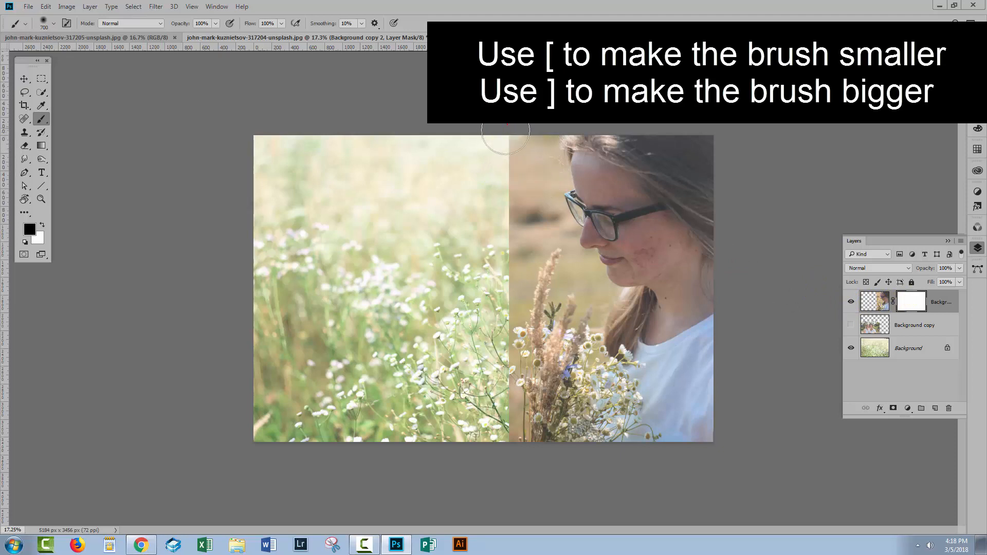
Paint black on the mask to blend the portrait's left edge, hair side and bouquet into the flowers.
{"action": "left_click_drag", "start_coordinate": [504, 130], "coordinate": [504, 210]}
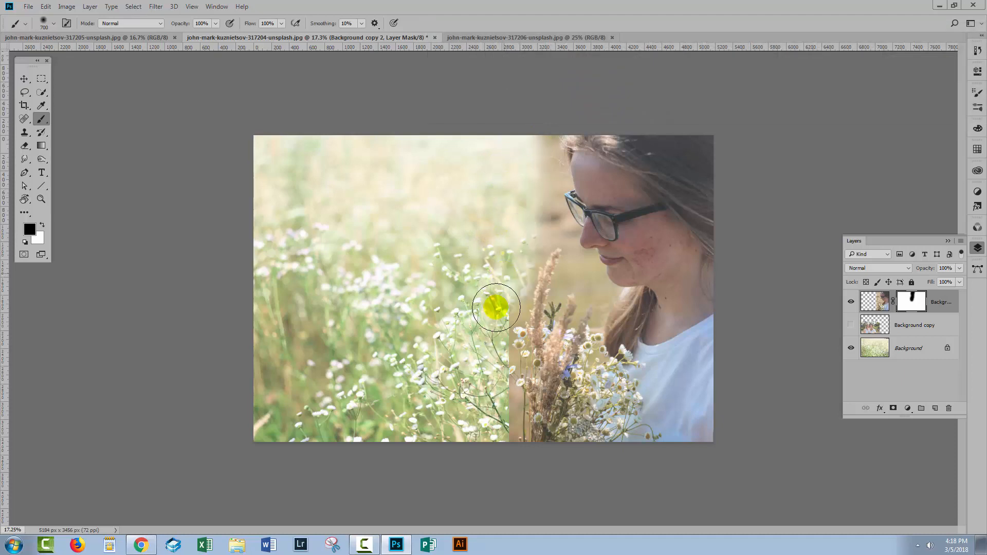
{"action": "left_click_drag", "start_coordinate": [496, 308], "coordinate": [488, 339]}
{"action": "type", "text": "54"}
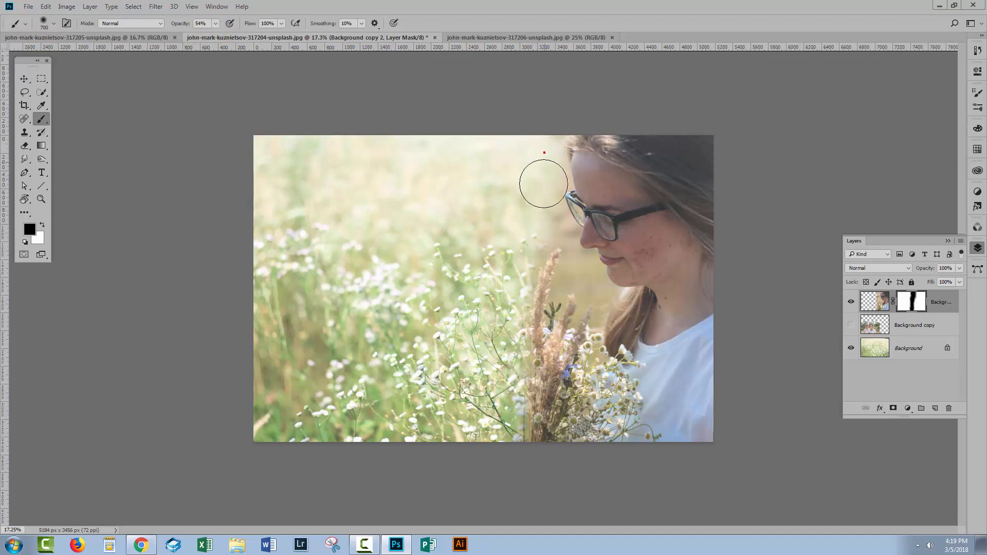
{"action": "left_click_drag", "start_coordinate": [543, 183], "coordinate": [558, 349]}
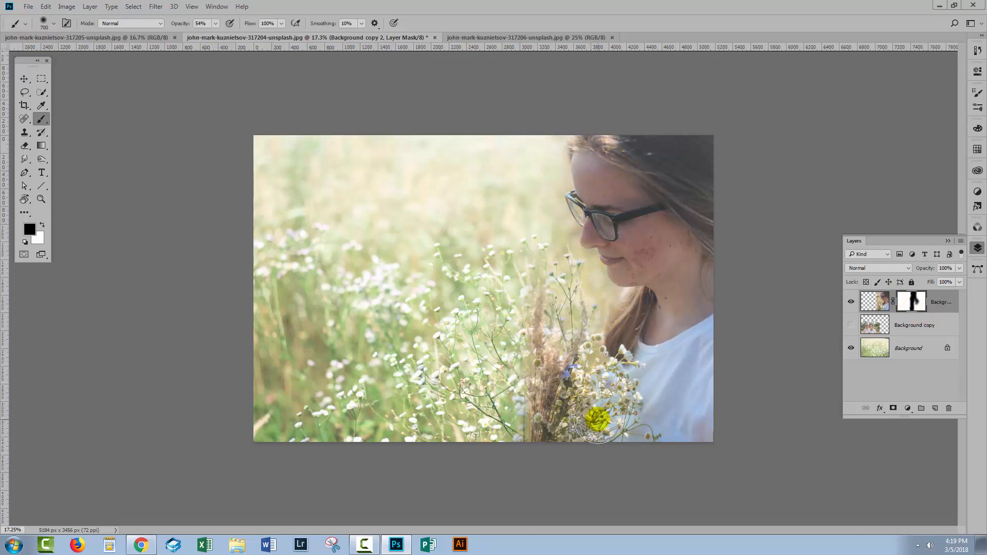
{"action": "left_click_drag", "start_coordinate": [598, 421], "coordinate": [608, 316]}
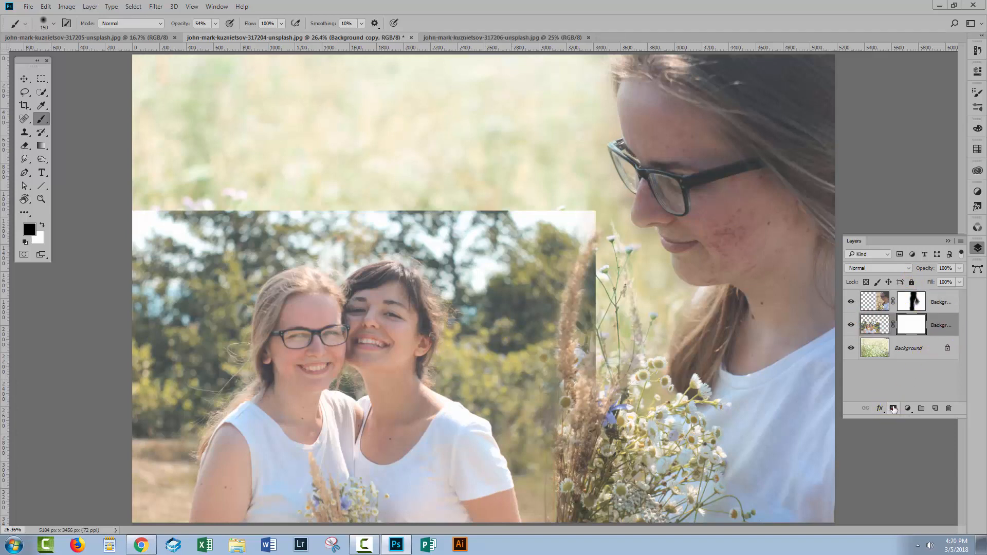
Paint the group portrait's mask to fade its top, right side and sky into the meadow, then hide the close-up layer.
{"action": "left_click", "coordinate": [42, 118]}
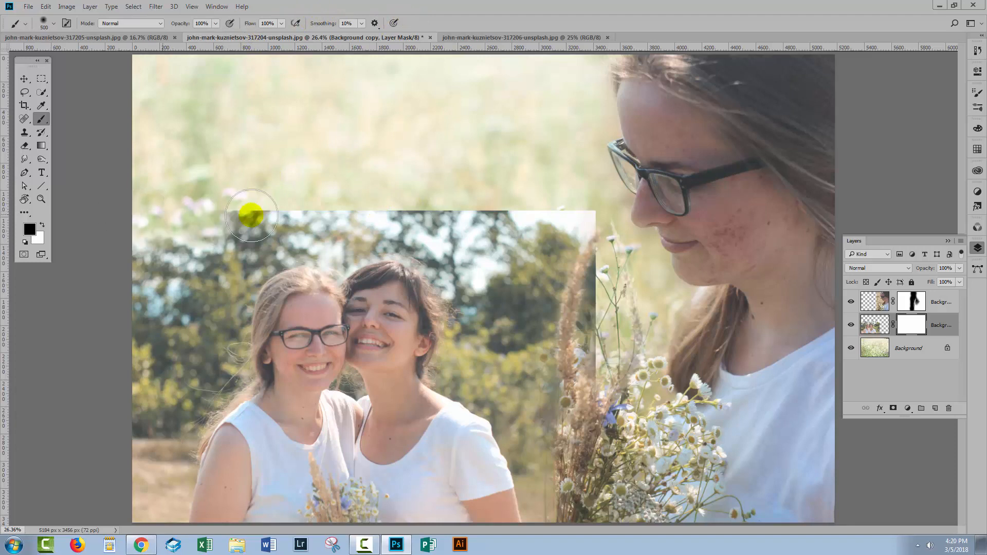
{"action": "left_click_drag", "start_coordinate": [252, 217], "coordinate": [327, 211]}
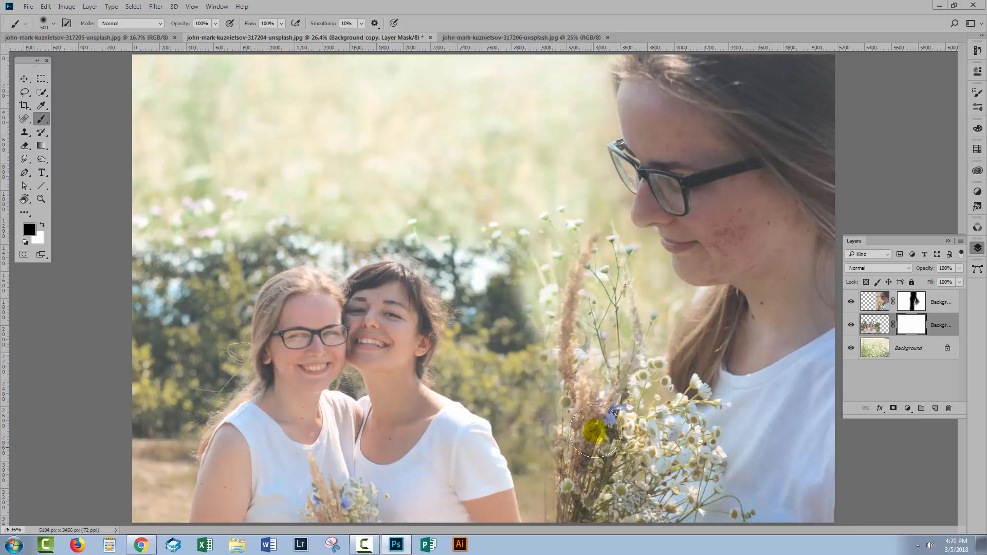
{"action": "left_click_drag", "start_coordinate": [595, 431], "coordinate": [346, 226]}
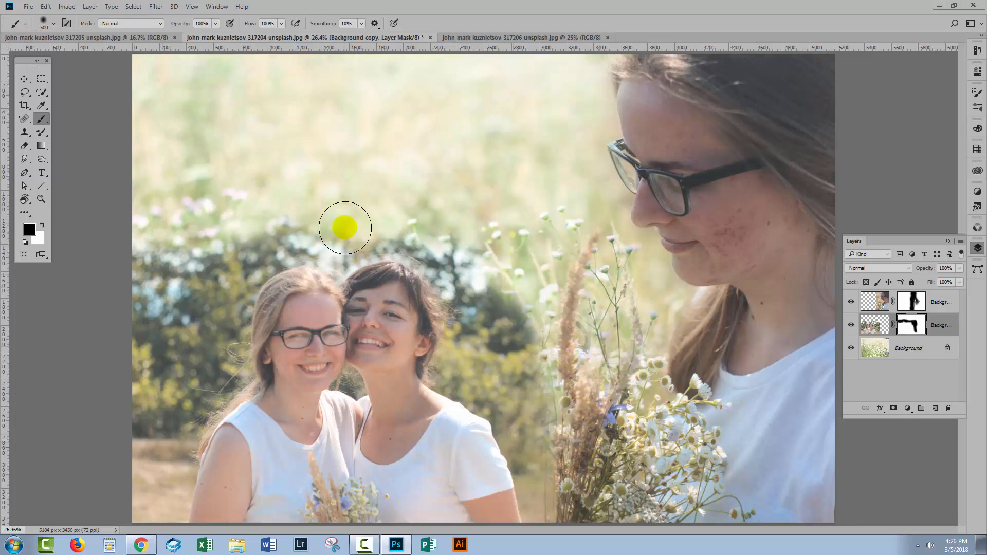
{"action": "left_click_drag", "start_coordinate": [346, 227], "coordinate": [154, 414]}
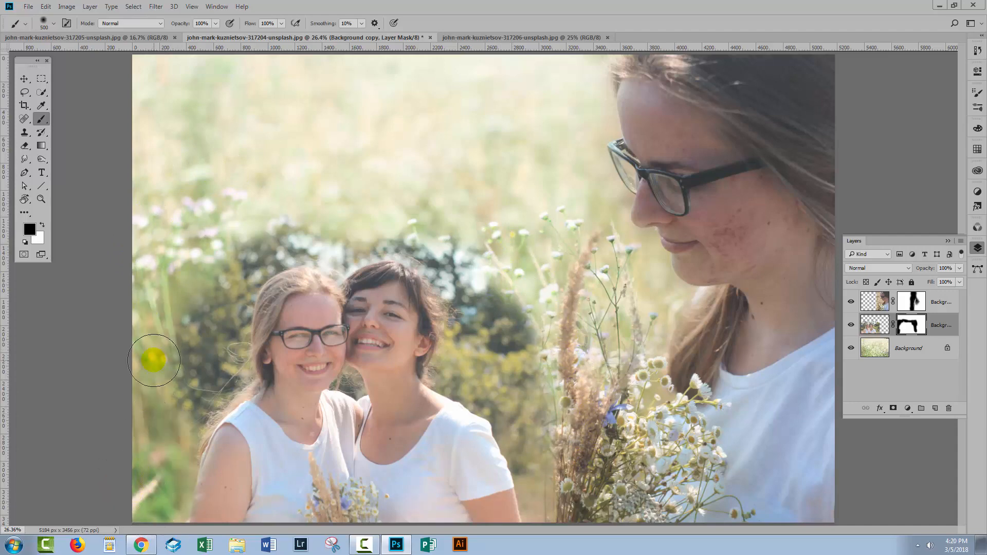
{"action": "left_click", "coordinate": [852, 301]}
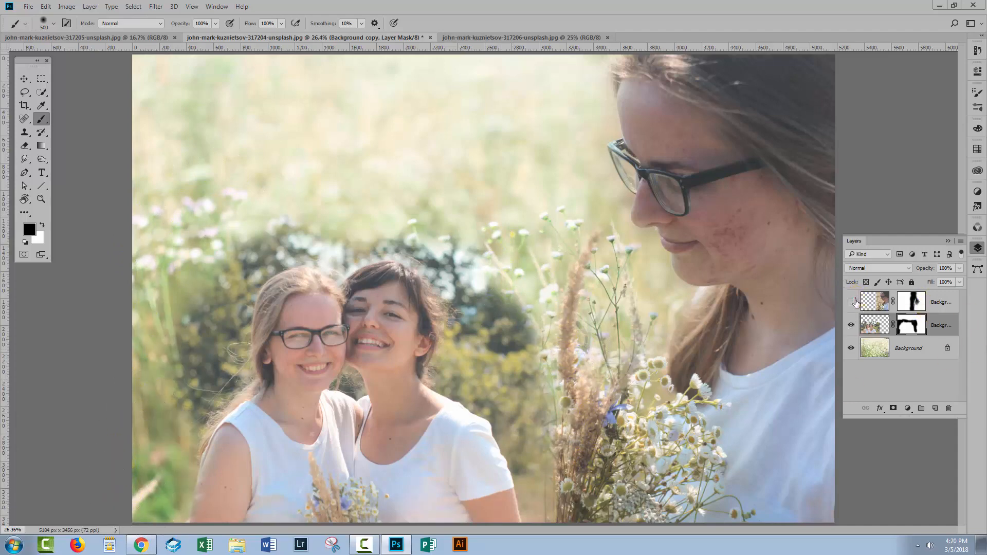
View the flower-field background alone, then show both portrait layers again.
{"action": "left_click", "coordinate": [851, 301]}
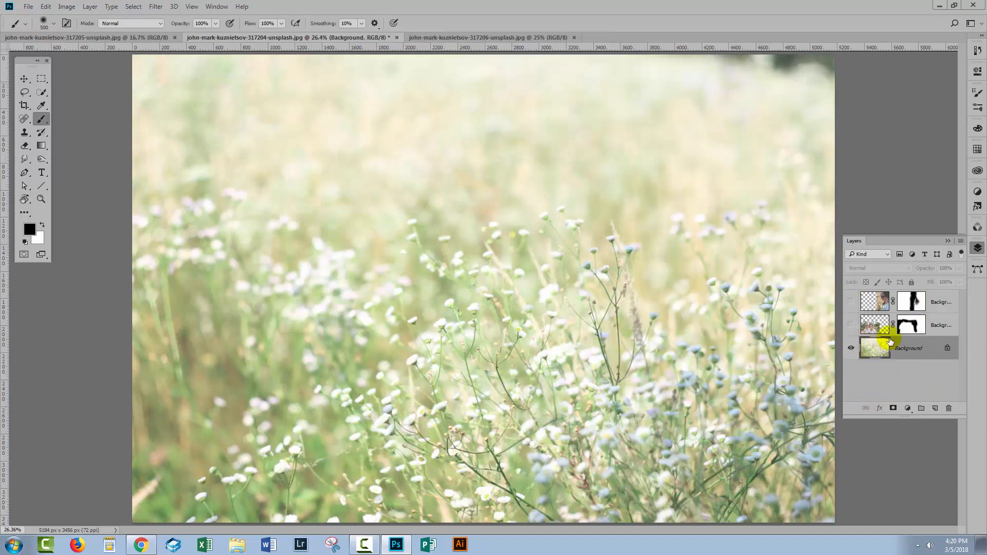
{"action": "left_click", "coordinate": [25, 118]}
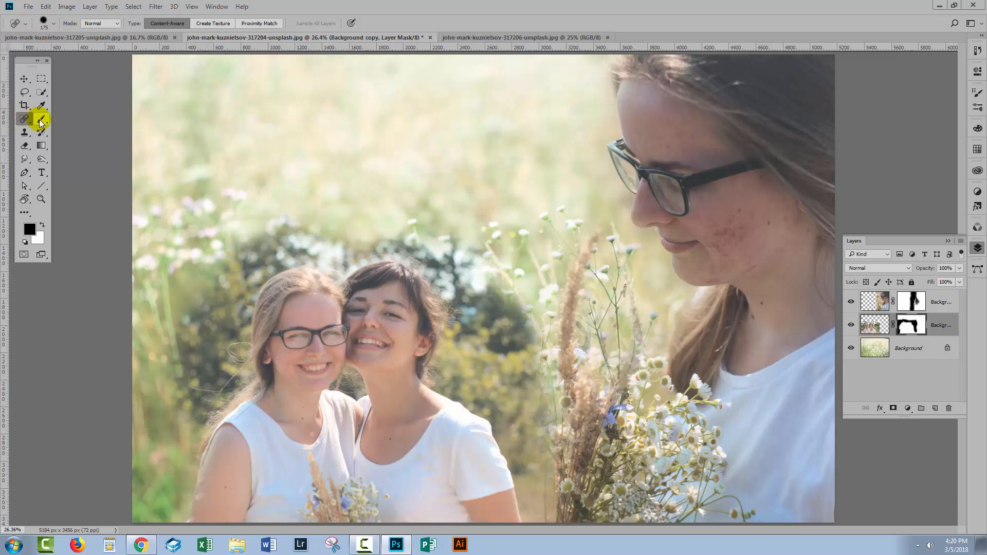
Paint the mask with a soft black brush to reveal flowers behind and below the two women.
{"action": "left_click", "coordinate": [24, 119]}
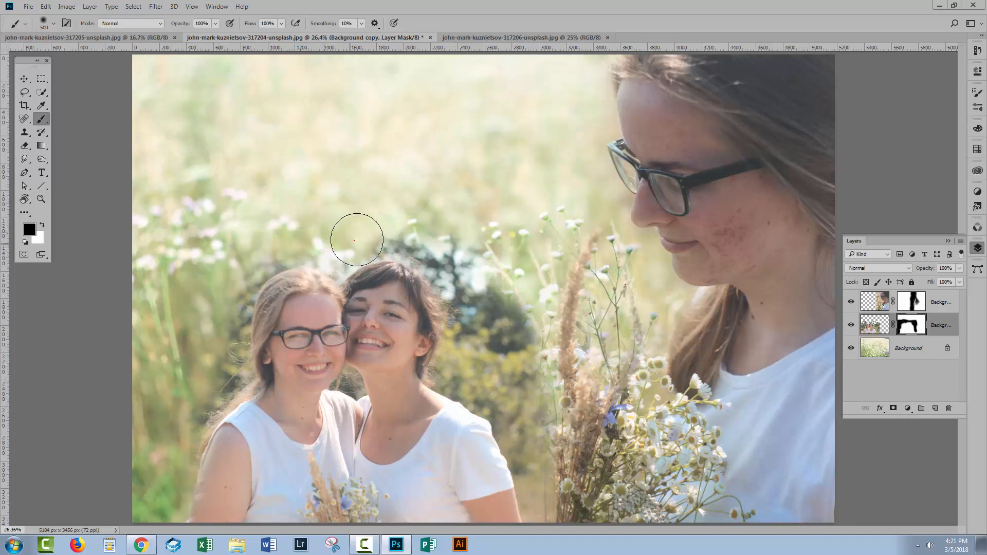
{"action": "left_click_drag", "start_coordinate": [355, 239], "coordinate": [441, 240]}
{"action": "type", "text": "58"}
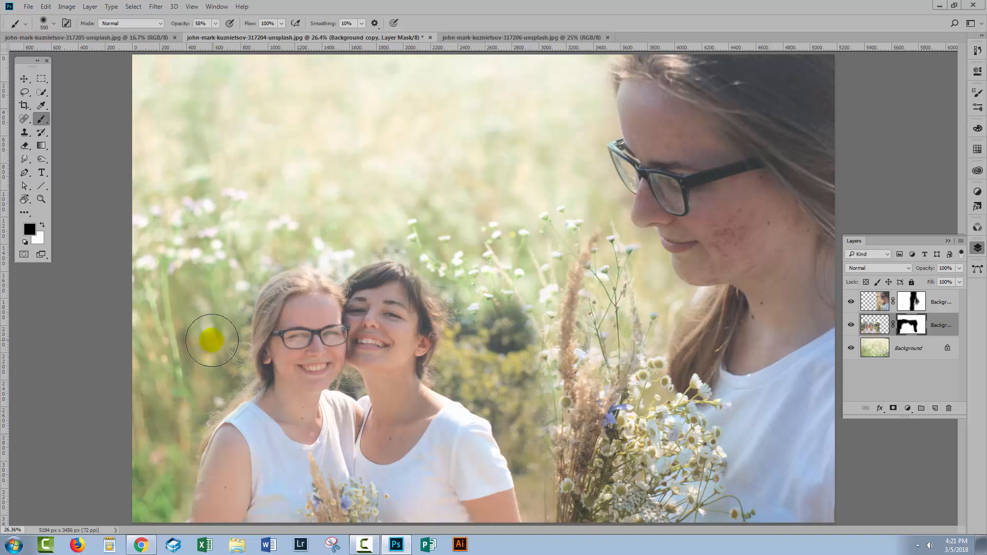
{"action": "mouse_move", "coordinate": [349, 242]}
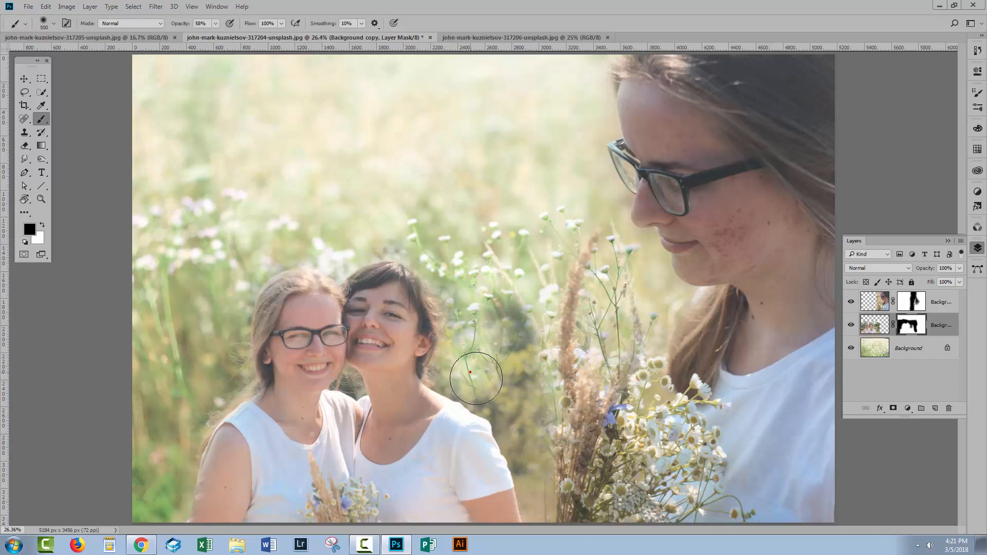
{"action": "left_click_drag", "start_coordinate": [476, 377], "coordinate": [504, 370]}
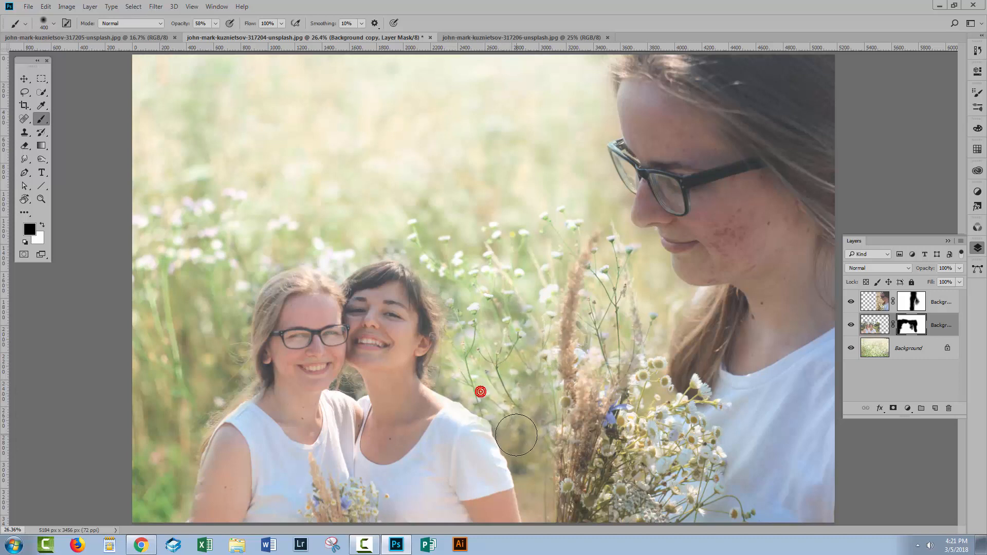
{"action": "left_click_drag", "start_coordinate": [516, 434], "coordinate": [471, 279]}
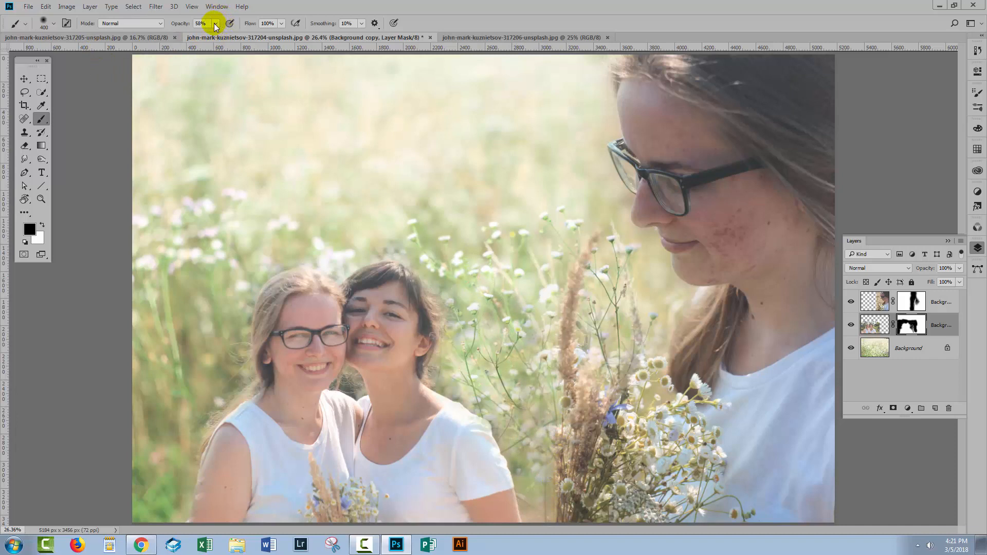
At lower brush opacity, fade the photo's hard edge near the chin into the field.
{"action": "left_click", "coordinate": [216, 23]}
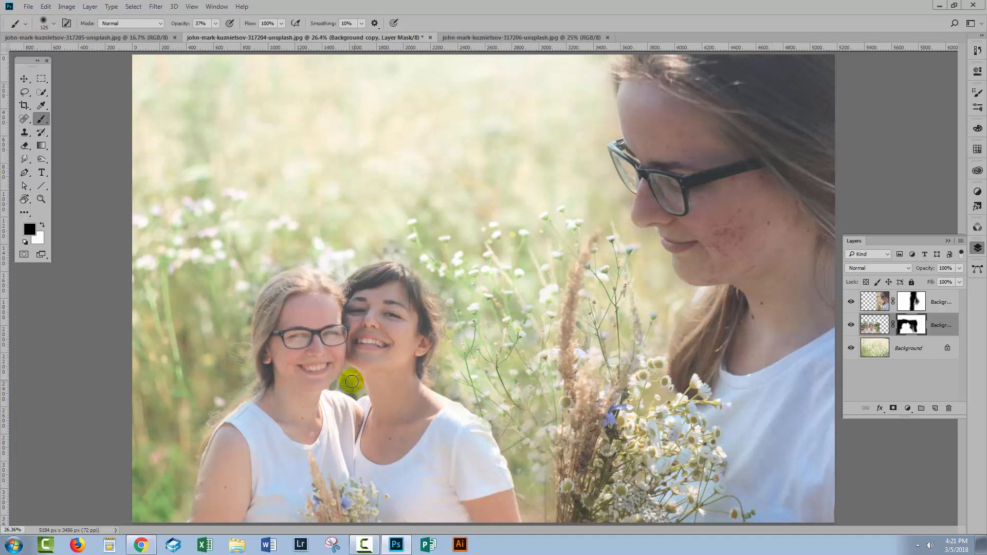
{"action": "mouse_move", "coordinate": [477, 370]}
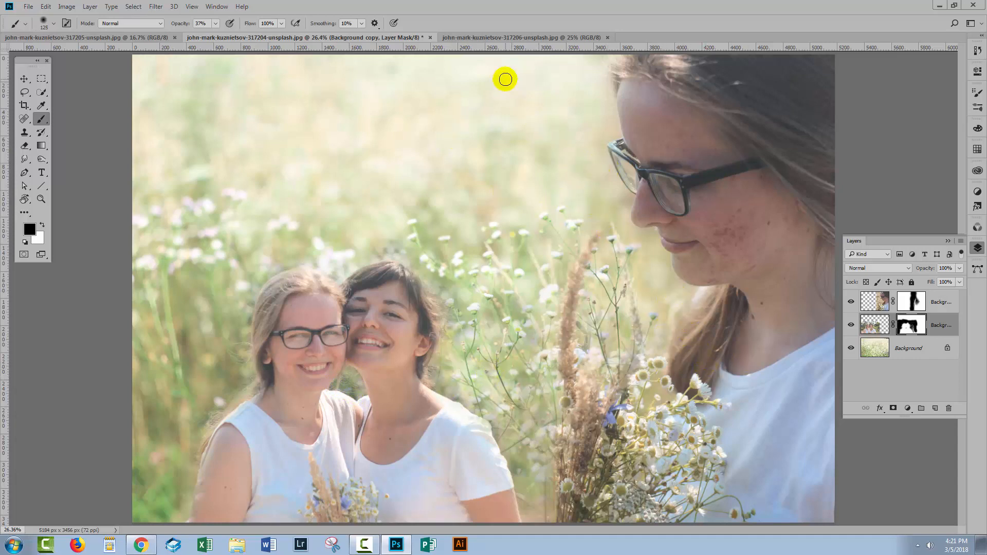
{"action": "mouse_move", "coordinate": [605, 183]}
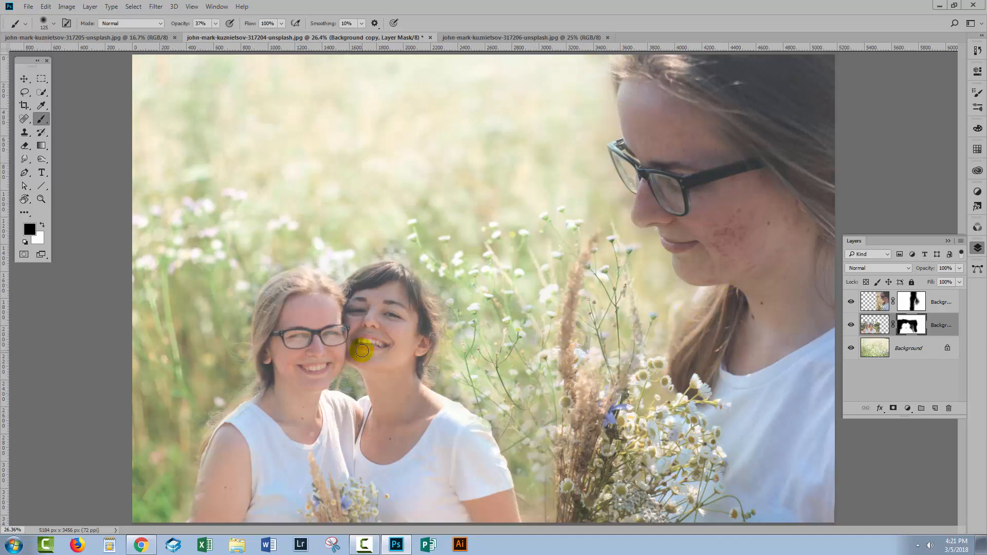
{"action": "left_click", "coordinate": [850, 301]}
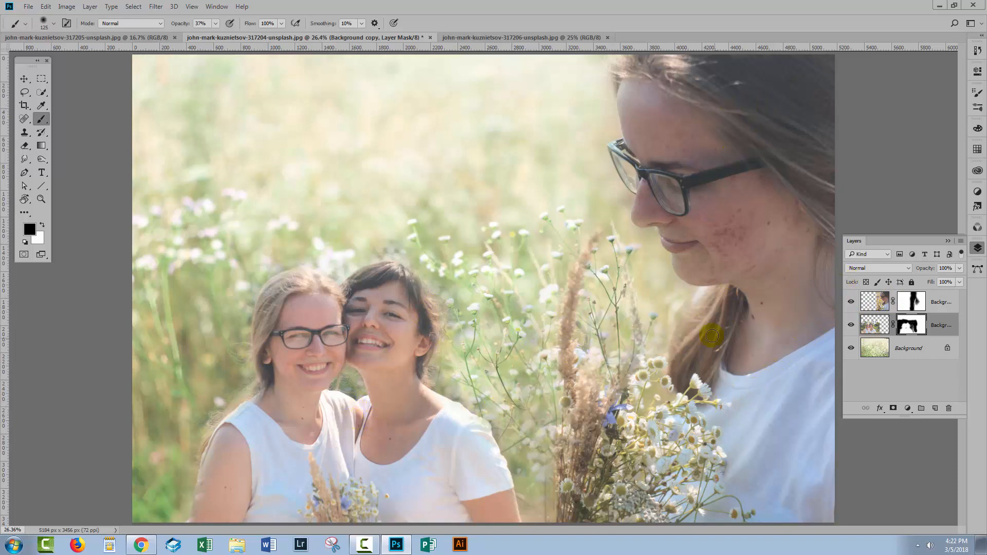
{"action": "left_click", "coordinate": [910, 301]}
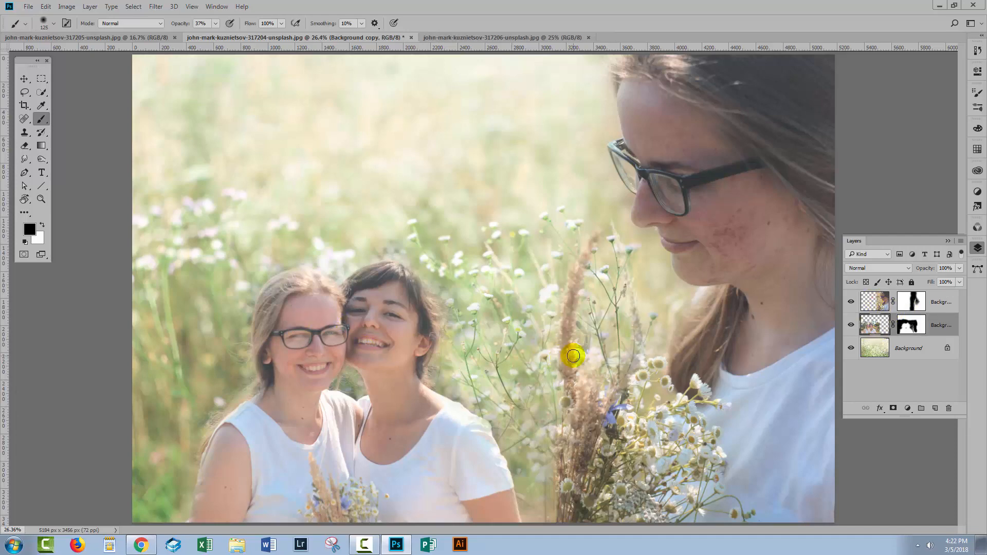
{"action": "mouse_move", "coordinate": [46, 6]}
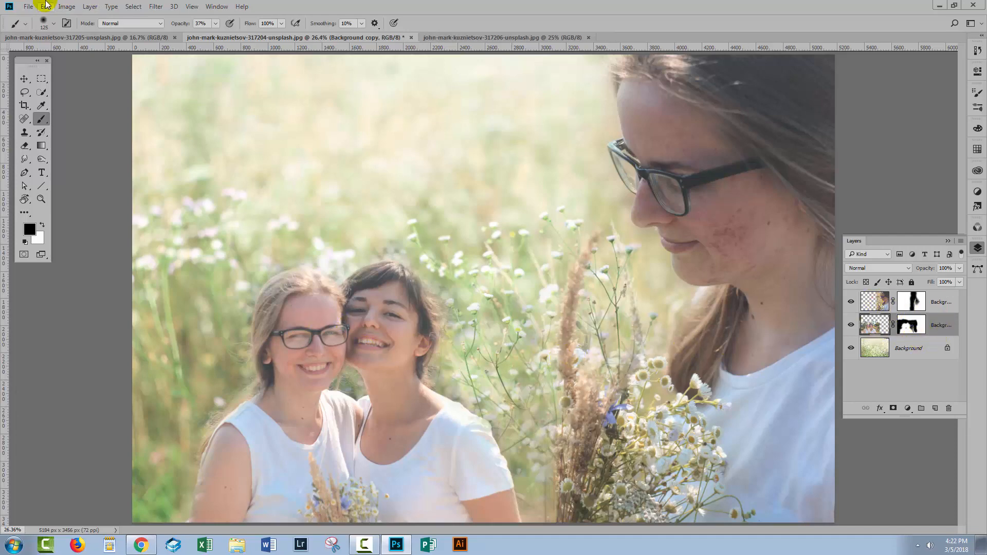
Add a clipped Curves adjustment and bend it into a gentle S, lifting highlights and setting shadows.
{"action": "left_click", "coordinate": [89, 6]}
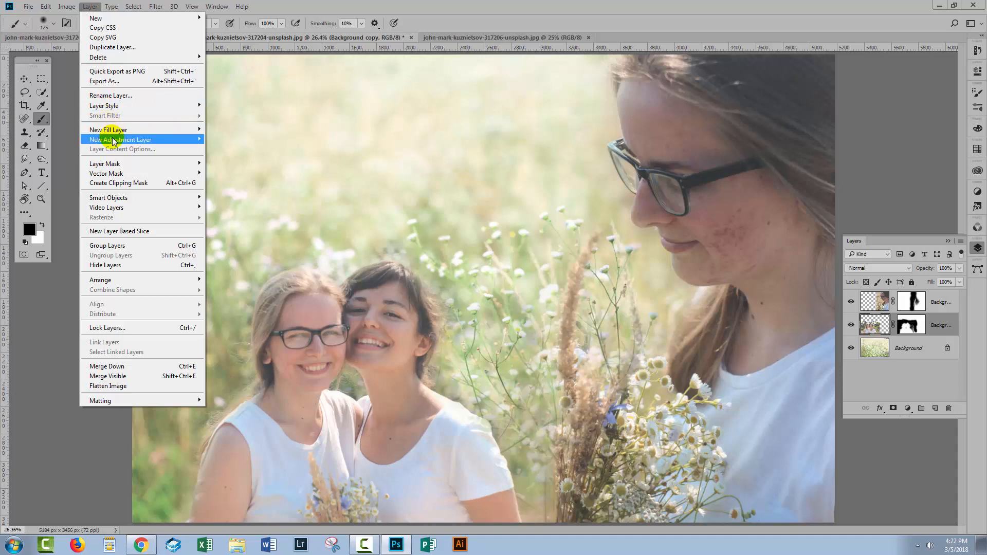
{"action": "mouse_move", "coordinate": [120, 139]}
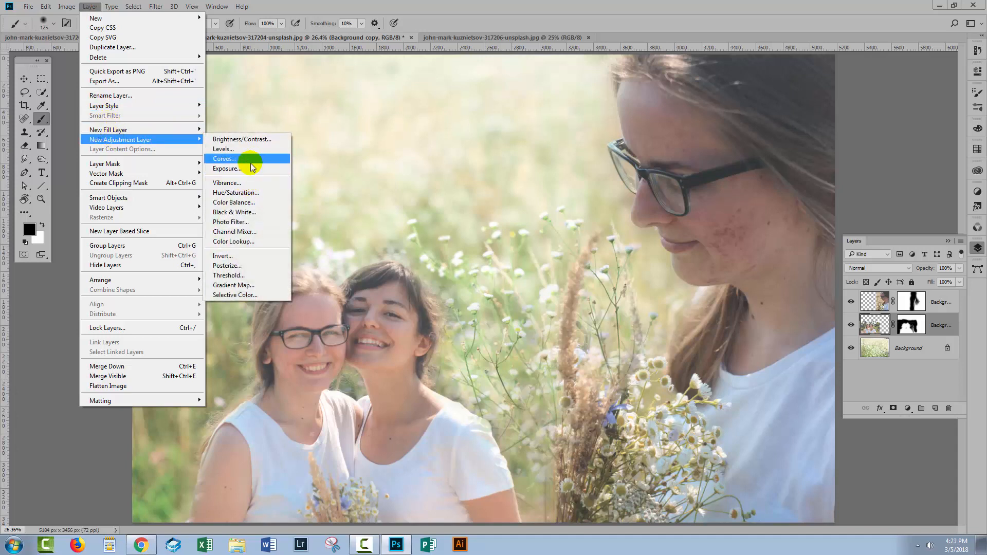
{"action": "left_click", "coordinate": [224, 159]}
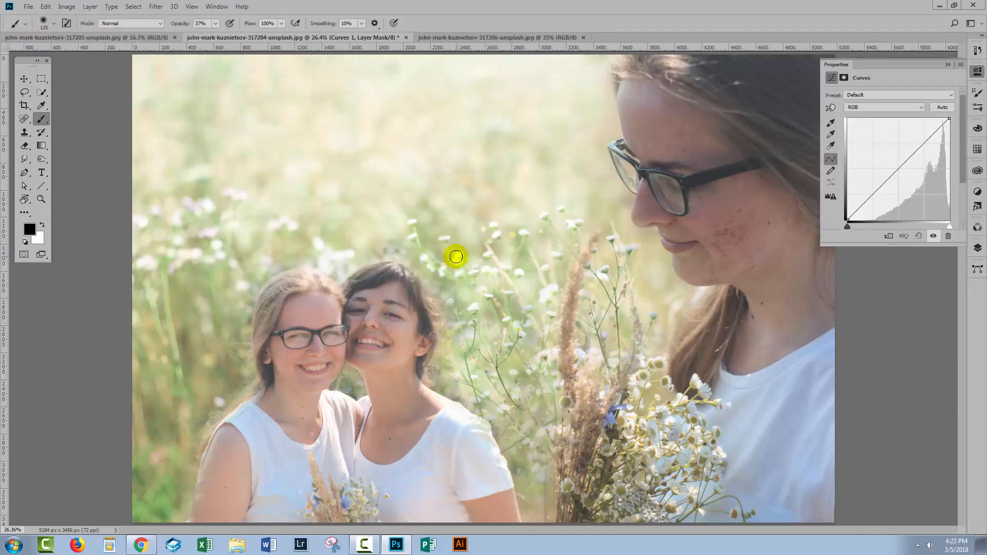
{"action": "left_click_drag", "start_coordinate": [455, 257], "coordinate": [317, 338]}
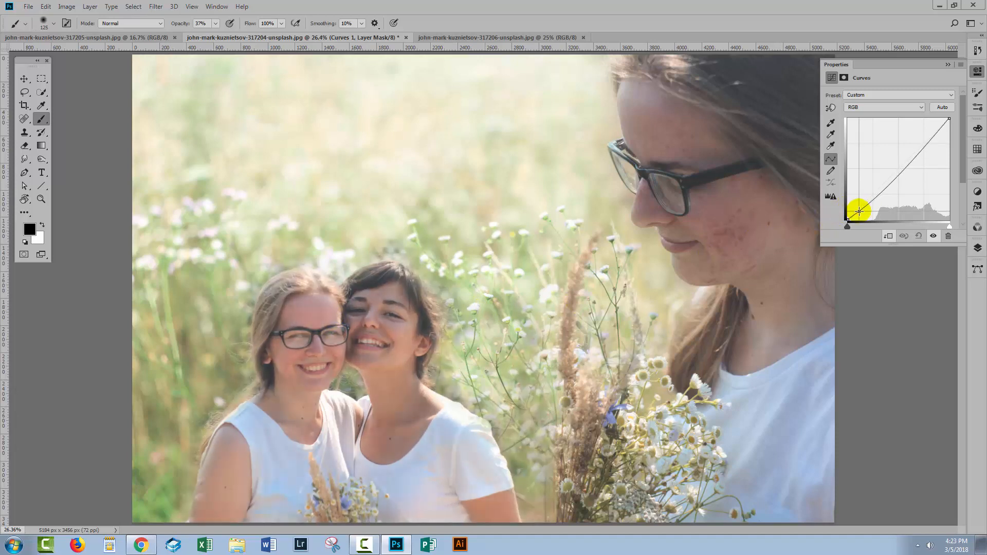
{"action": "left_click_drag", "start_coordinate": [860, 212], "coordinate": [860, 212]}
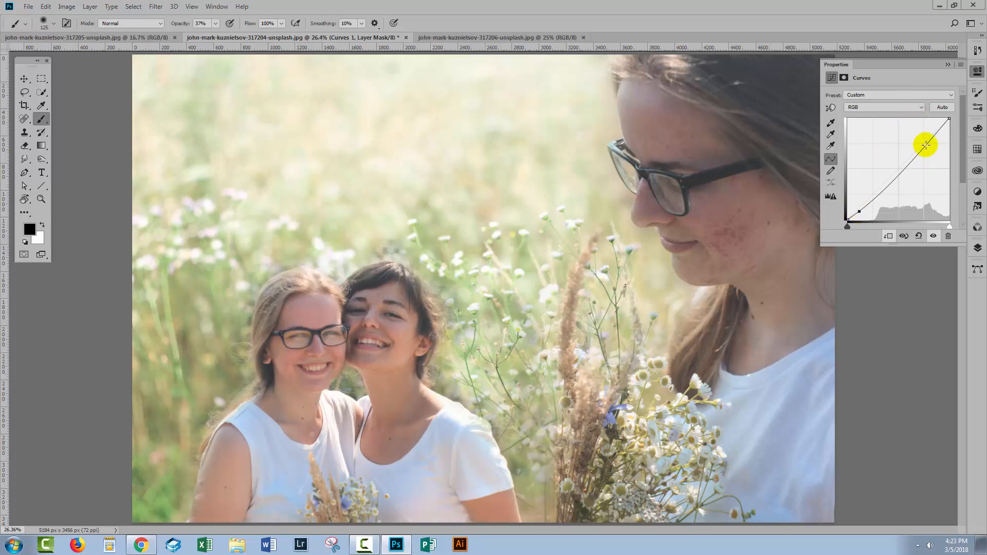
{"action": "left_click_drag", "start_coordinate": [926, 145], "coordinate": [920, 137]}
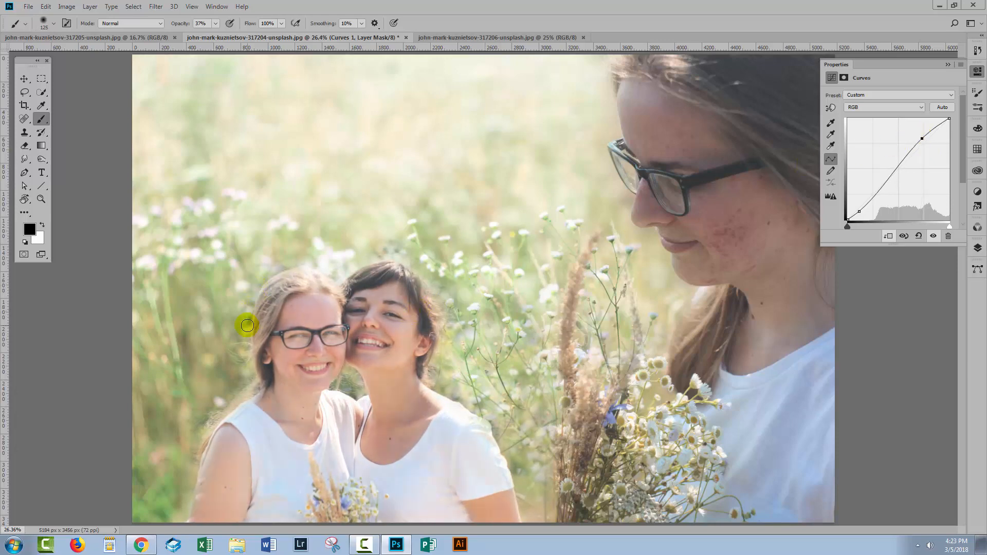
{"action": "mouse_move", "coordinate": [397, 287]}
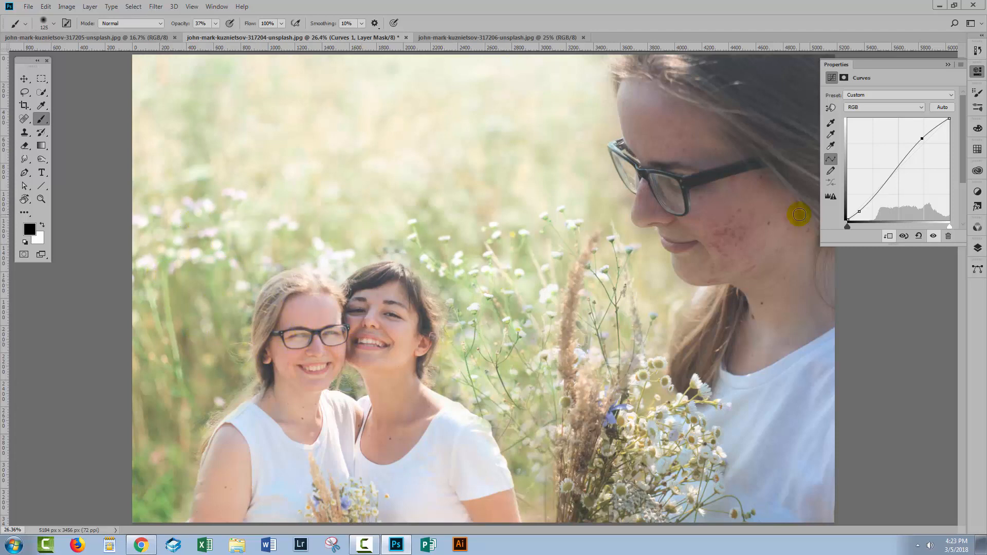
{"action": "mouse_move", "coordinate": [975, 250]}
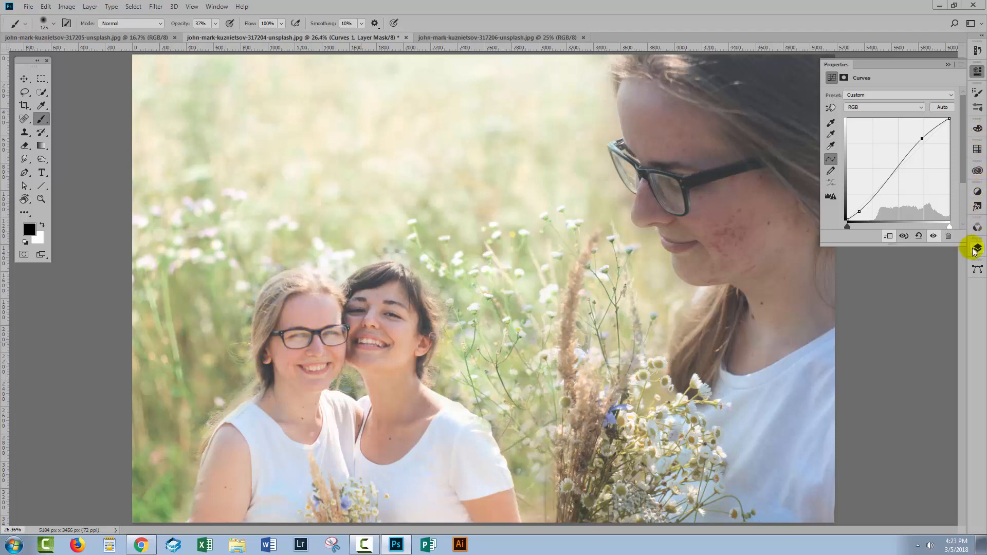
Add a second Curves adjustment with Use Previous Layer to Create Clipping Mask on Background copy 2.
{"action": "left_click", "coordinate": [978, 248]}
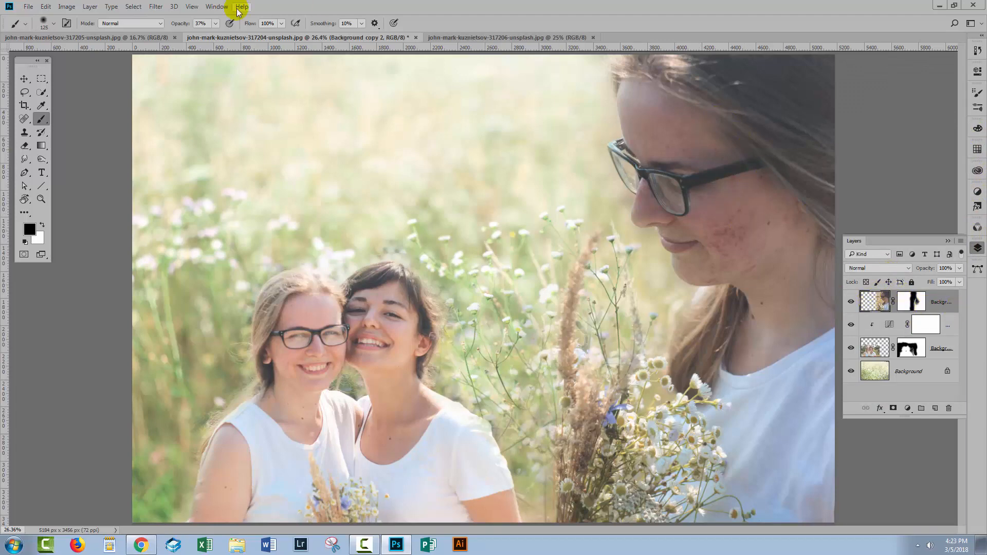
{"action": "left_click", "coordinate": [90, 6]}
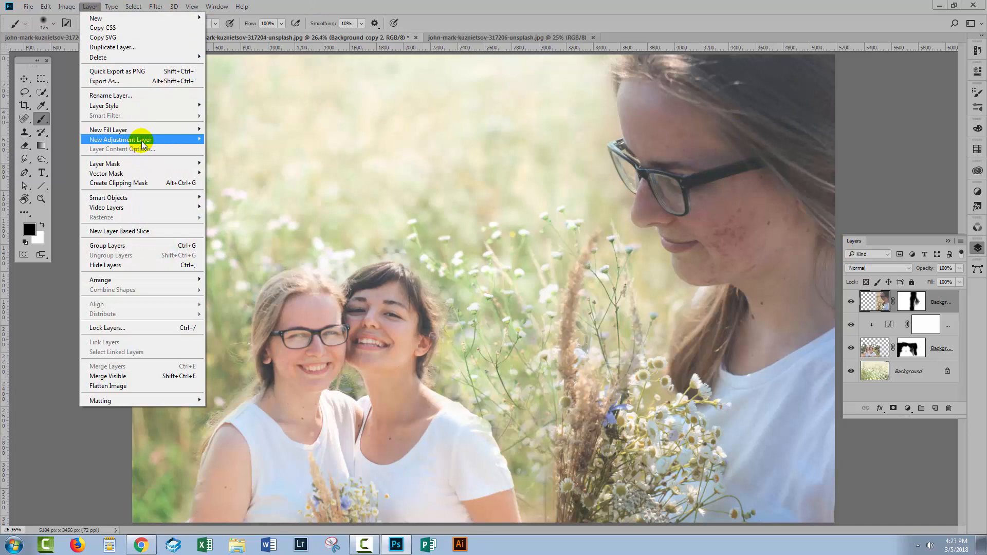
{"action": "left_click", "coordinate": [119, 139]}
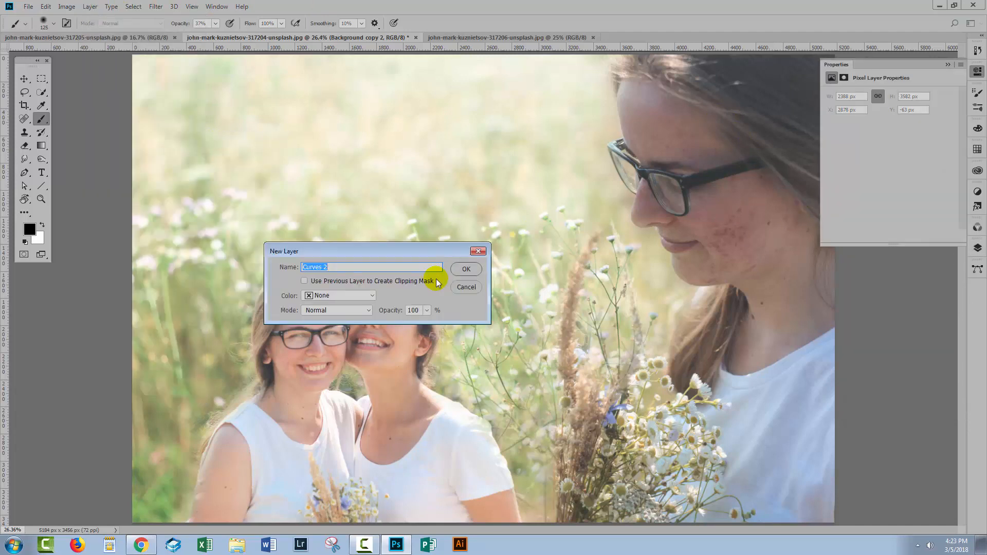
{"action": "left_click", "coordinate": [466, 269]}
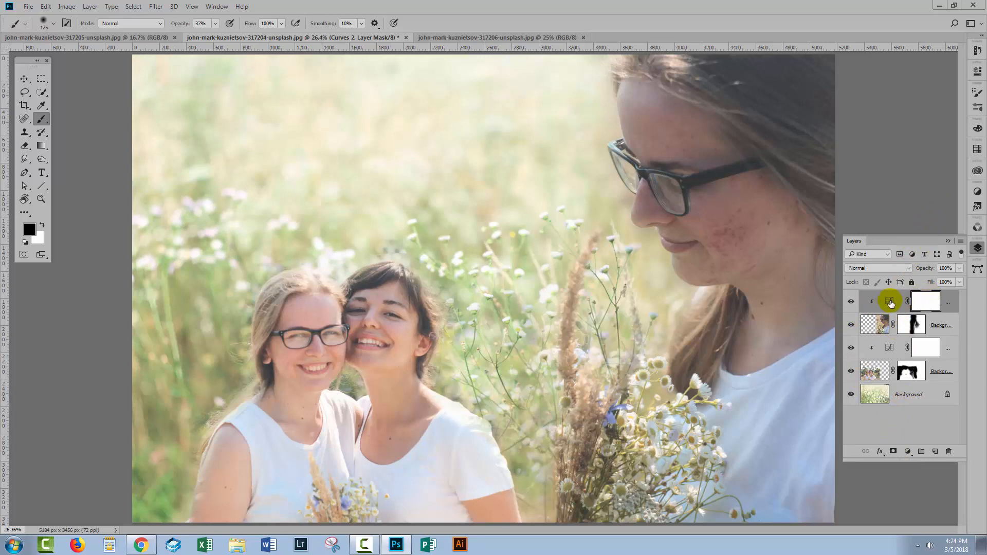
In Curves 2, raise the upper curve points to brighten the glasses portrait's highlights and mid-shadows.
{"action": "double_click", "coordinate": [890, 301]}
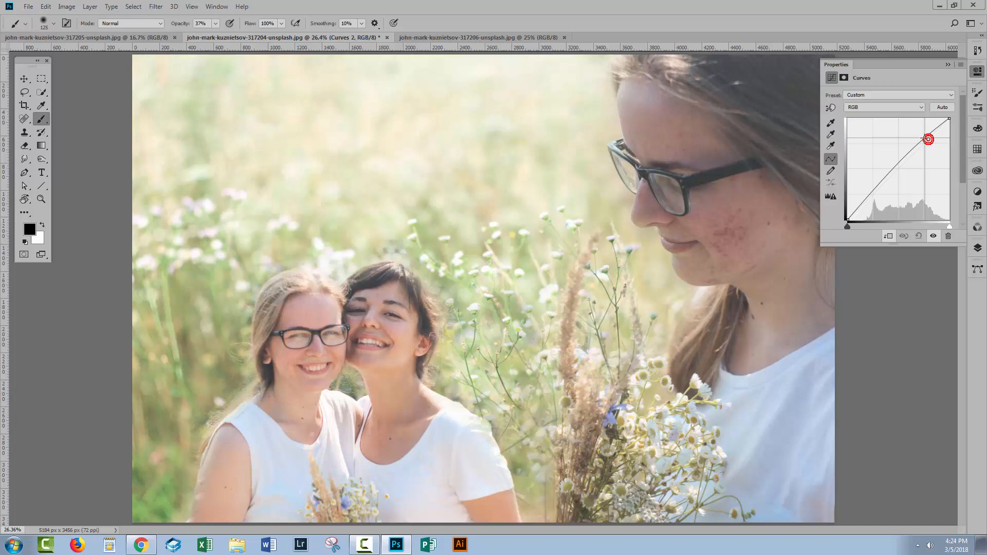
{"action": "left_click_drag", "start_coordinate": [928, 139], "coordinate": [931, 131]}
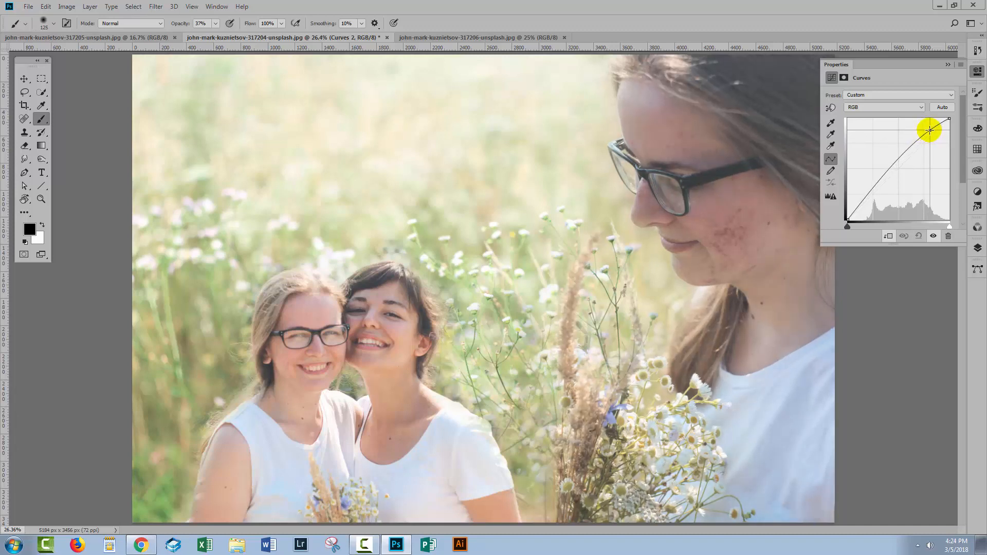
{"action": "left_click_drag", "start_coordinate": [931, 129], "coordinate": [930, 124]}
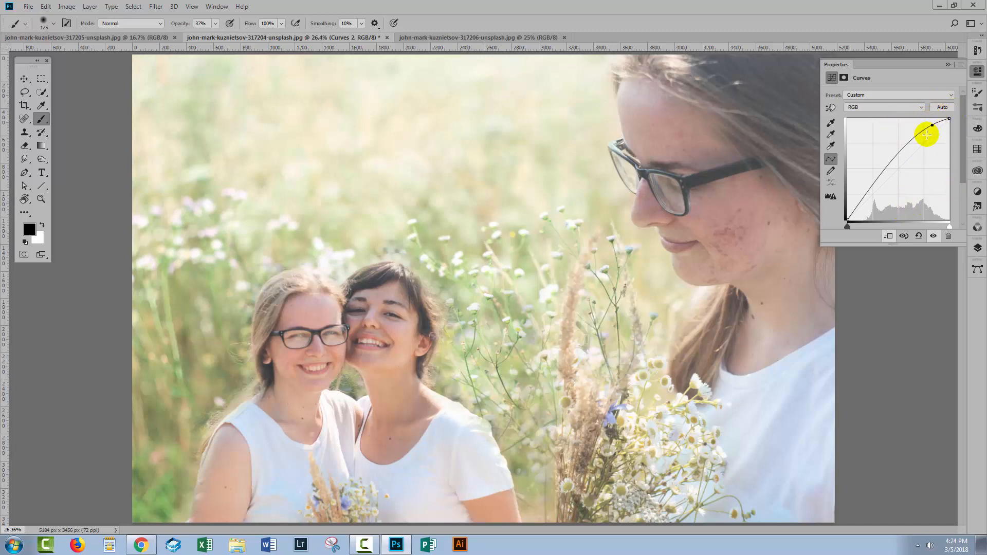
{"action": "left_click_drag", "start_coordinate": [926, 134], "coordinate": [935, 125]}
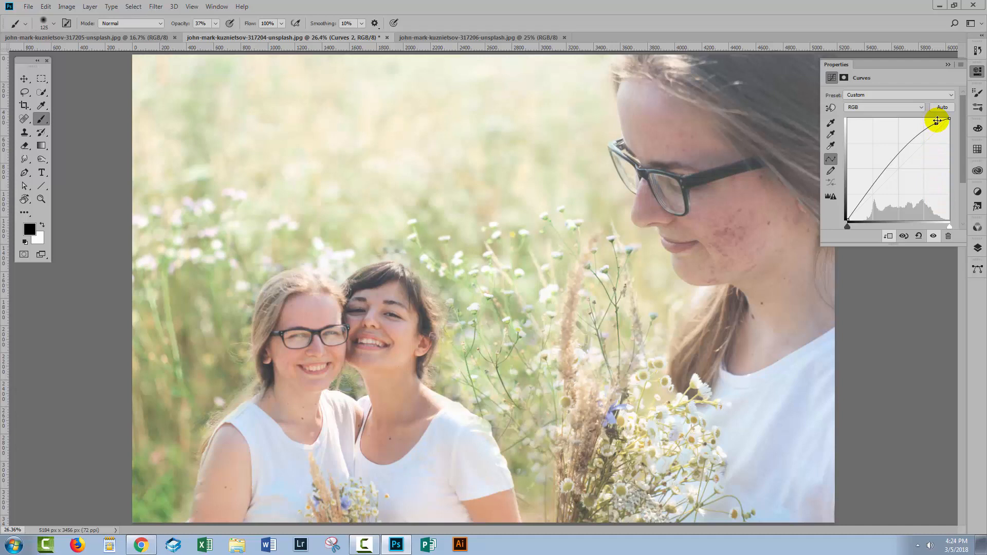
{"action": "left_click_drag", "start_coordinate": [938, 121], "coordinate": [938, 121]}
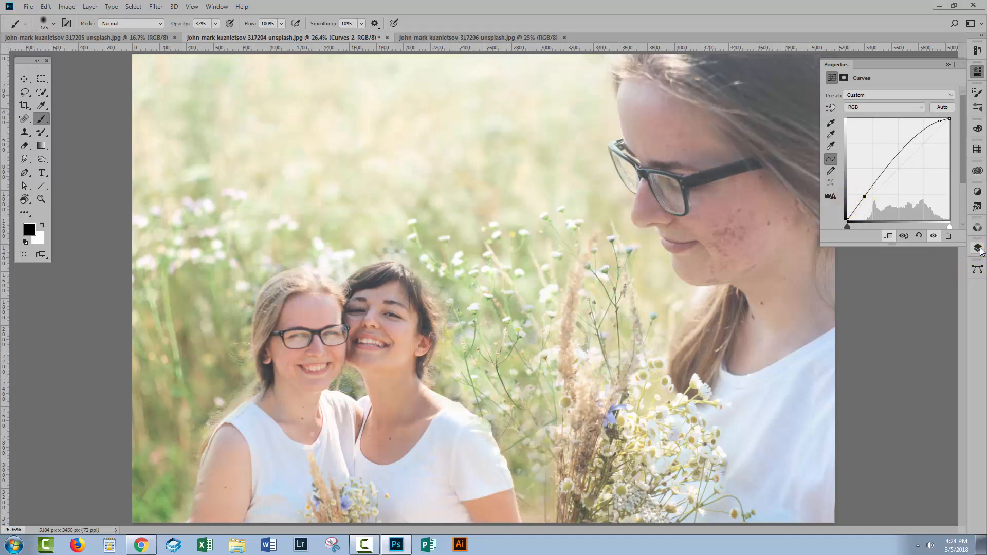
{"action": "left_click", "coordinate": [978, 248]}
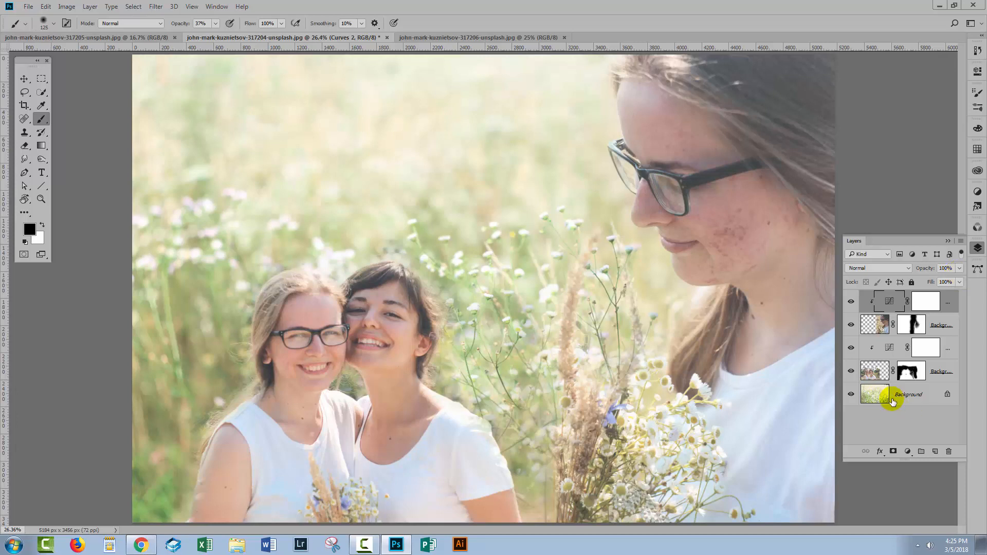
Select a layer and bring up the brush preset picker for a soft 125 px brush.
{"action": "left_click", "coordinate": [874, 393]}
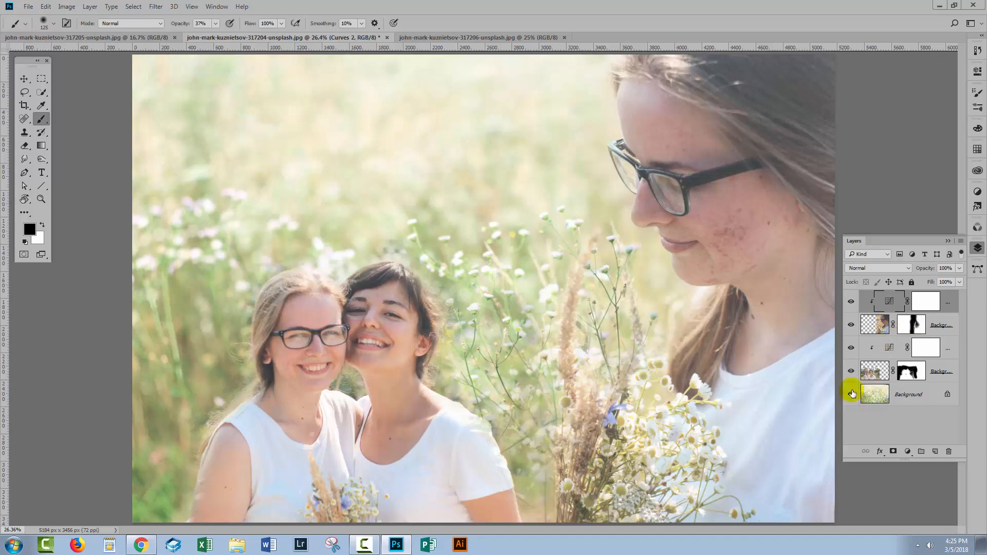
{"action": "mouse_move", "coordinate": [888, 398]}
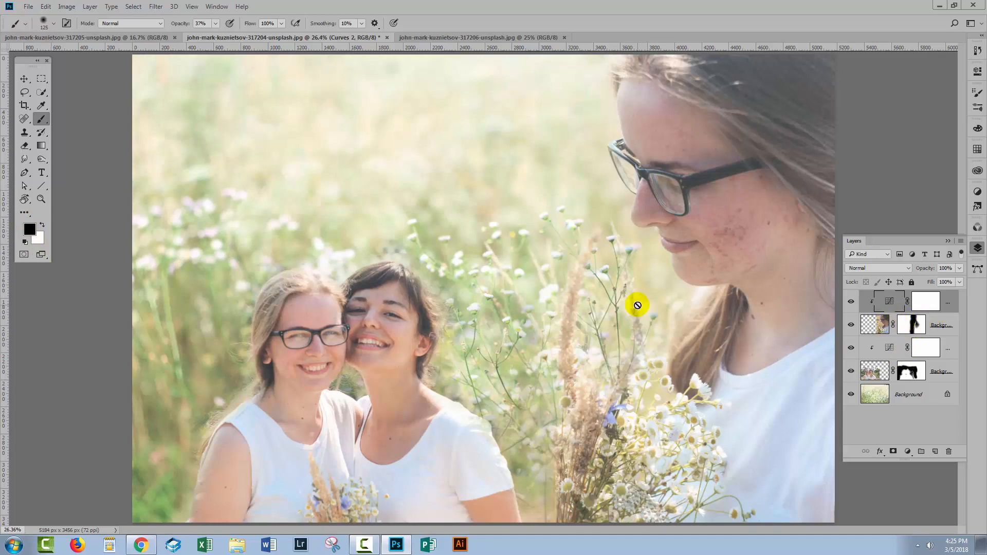
{"action": "mouse_move", "coordinate": [51, 22]}
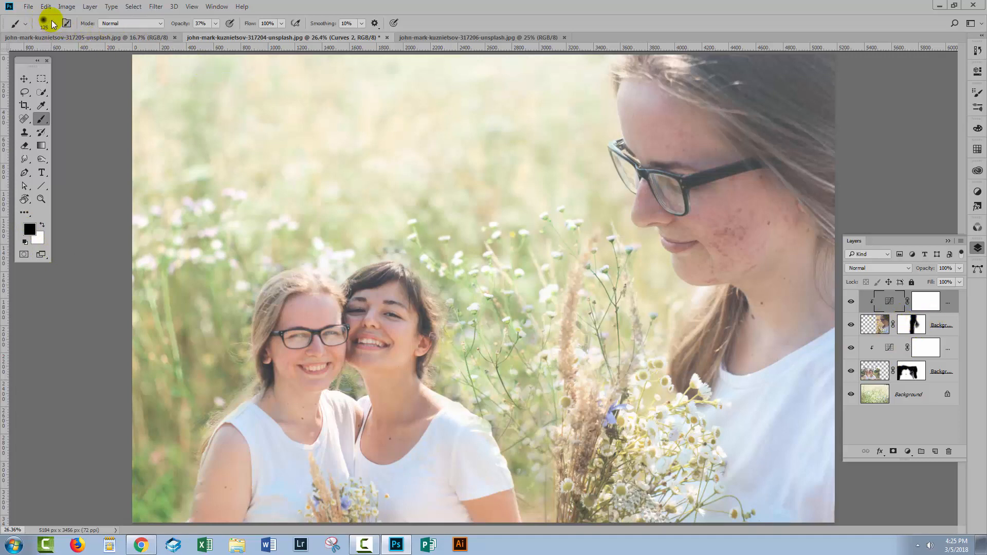
{"action": "left_click", "coordinate": [25, 23]}
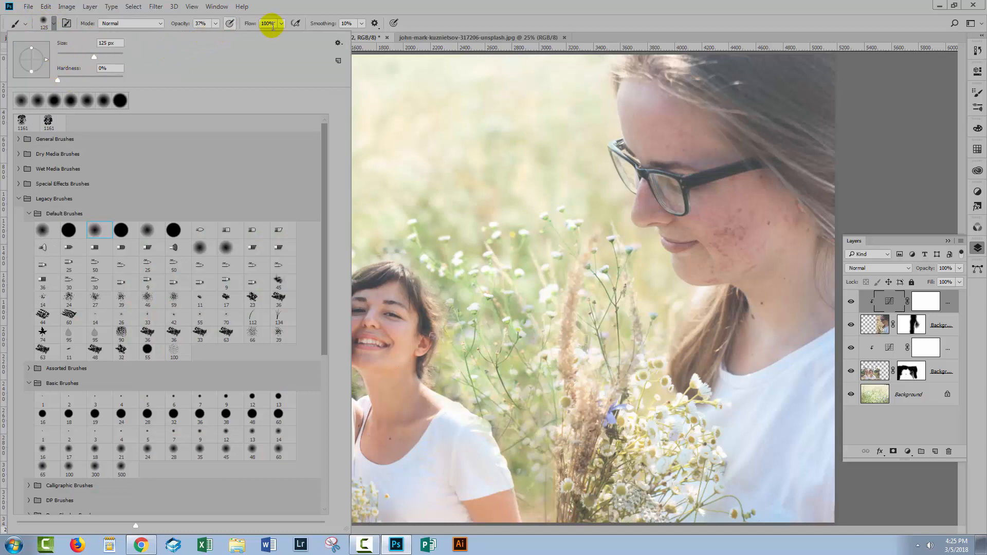